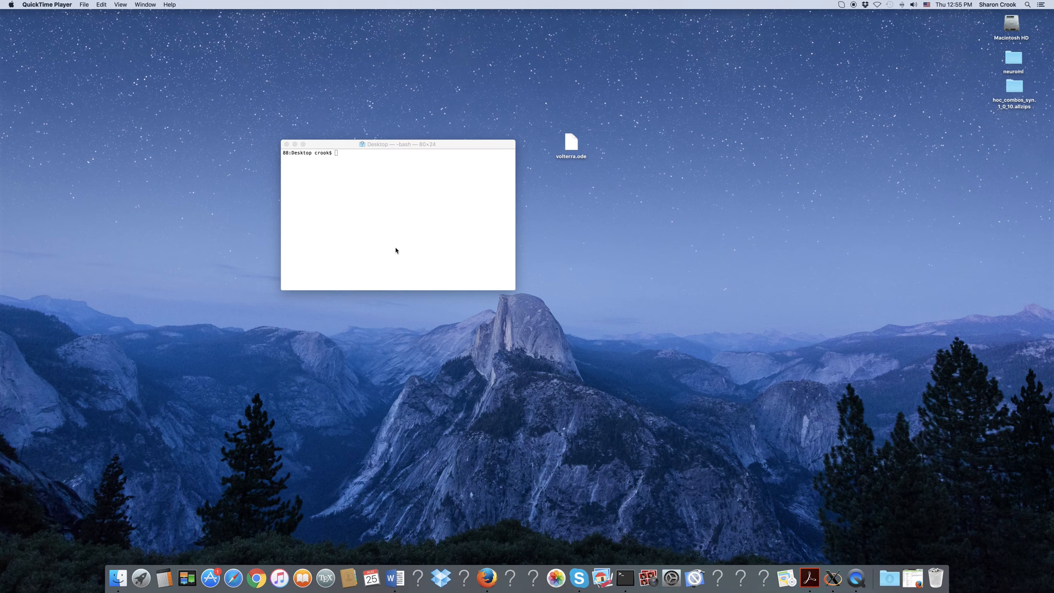
mouse_move(528, 221)
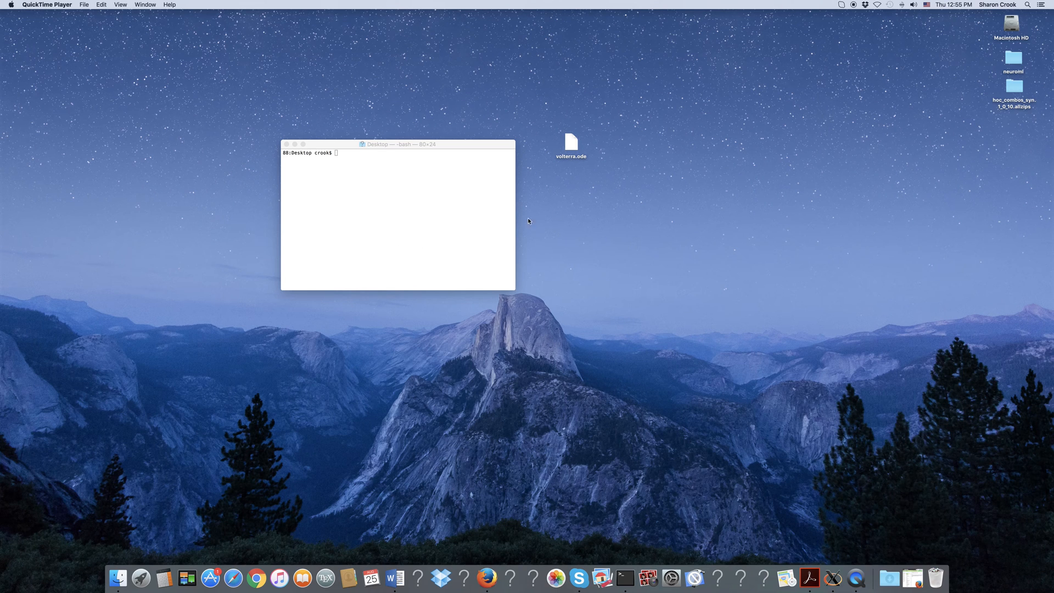
mouse_move(580, 150)
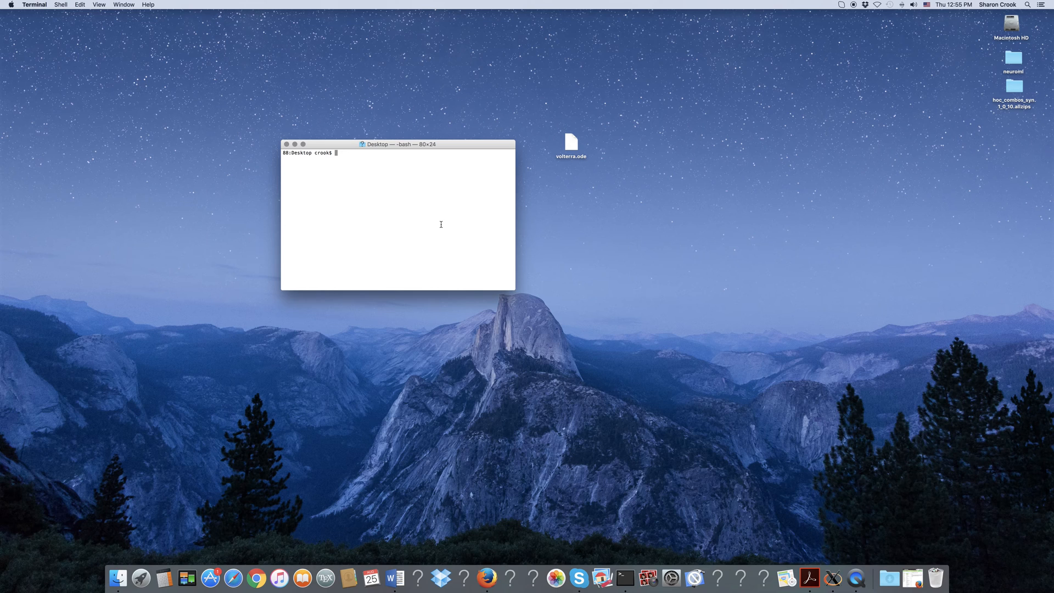
Change to the Desktop folder, list volterra.ode, and start xppaut on volterra.ode
type("c")
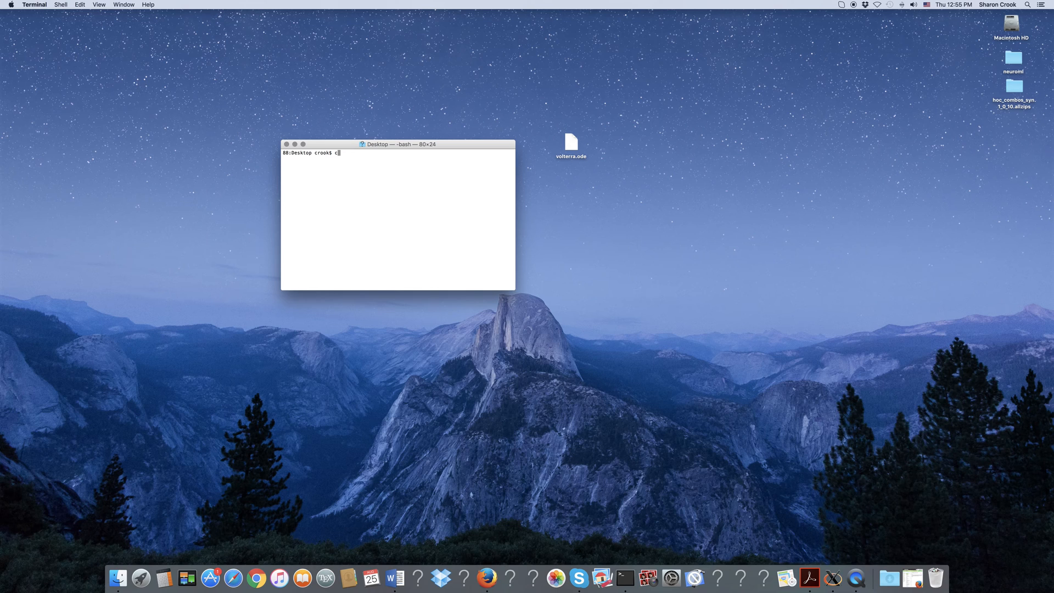
key("Return")
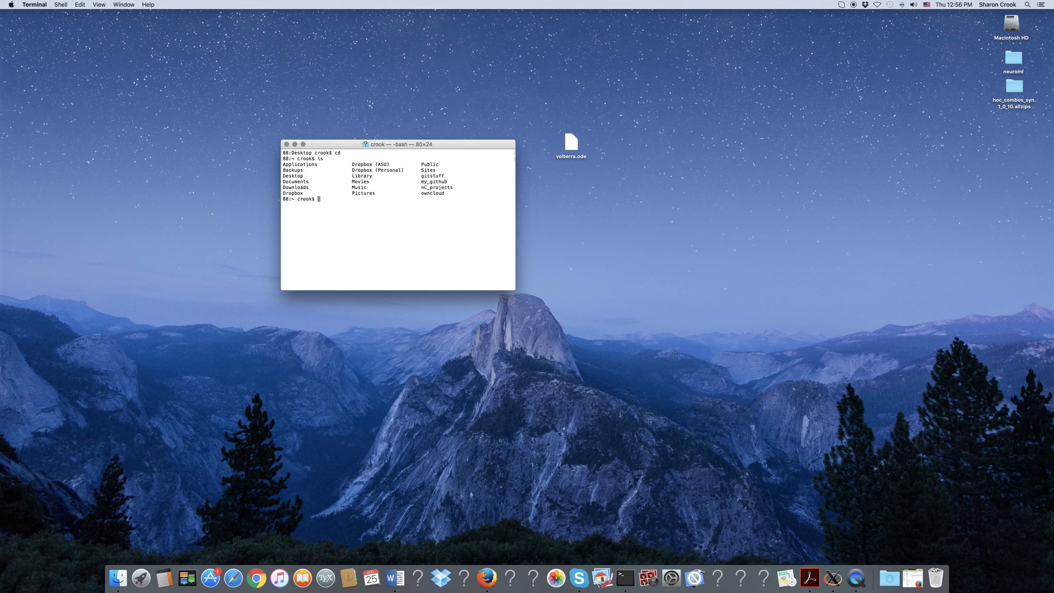
type("cd Desktop")
type("ls")
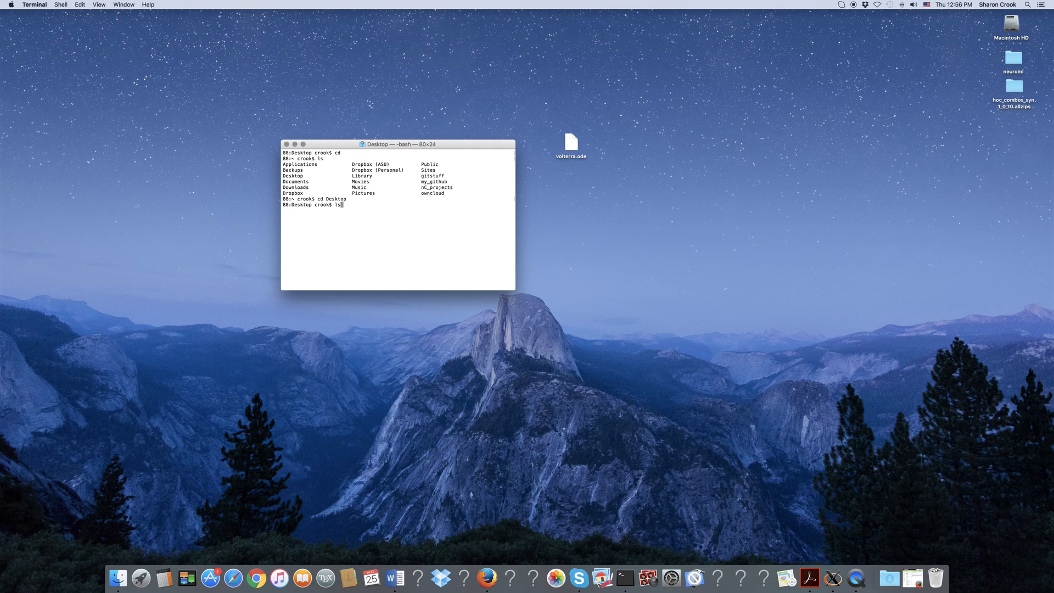
key("Return")
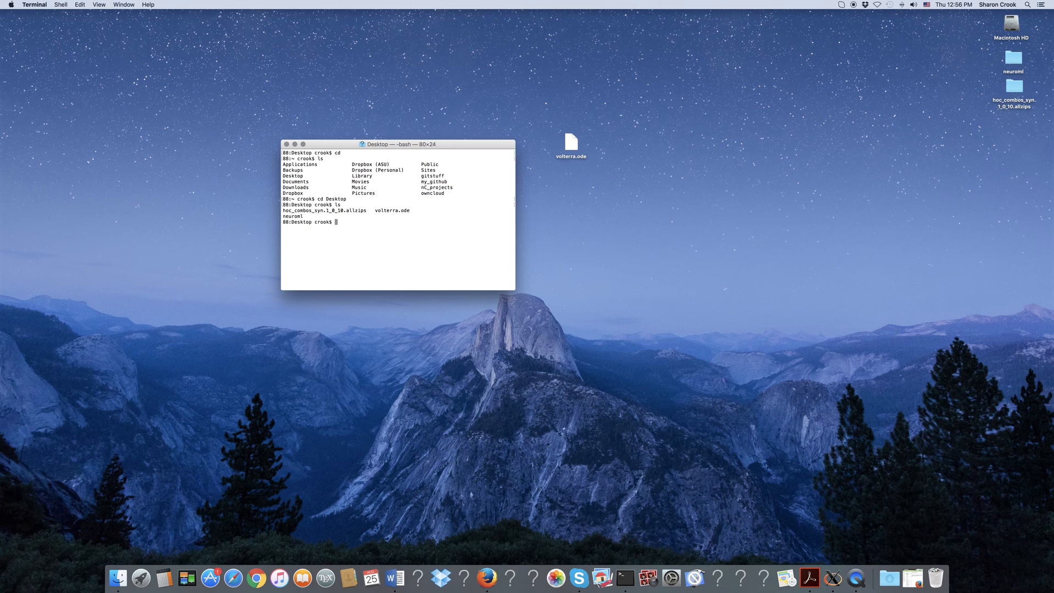
type("xppaut volt")
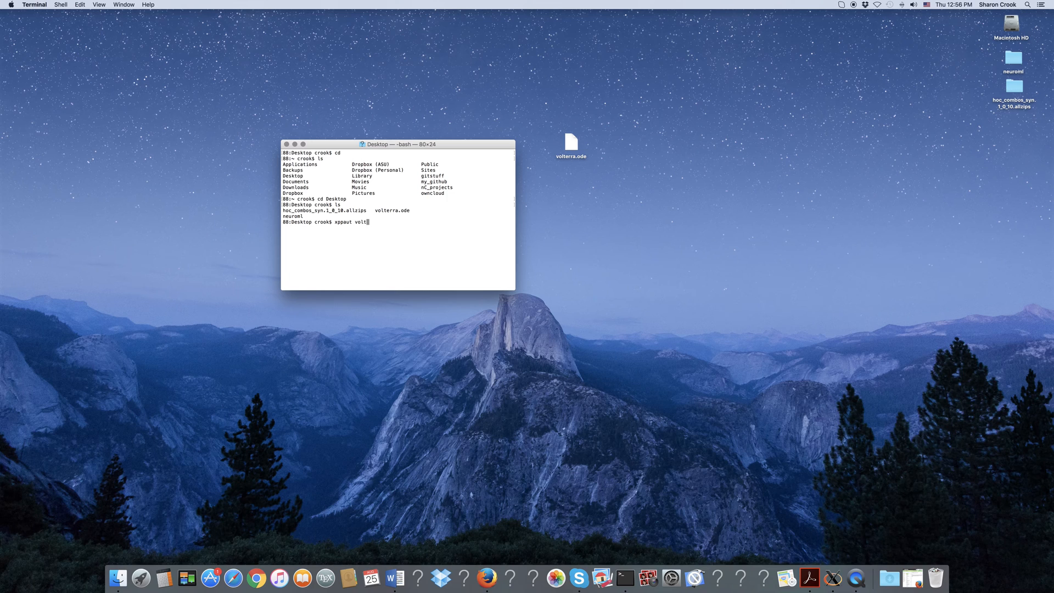
key("Return")
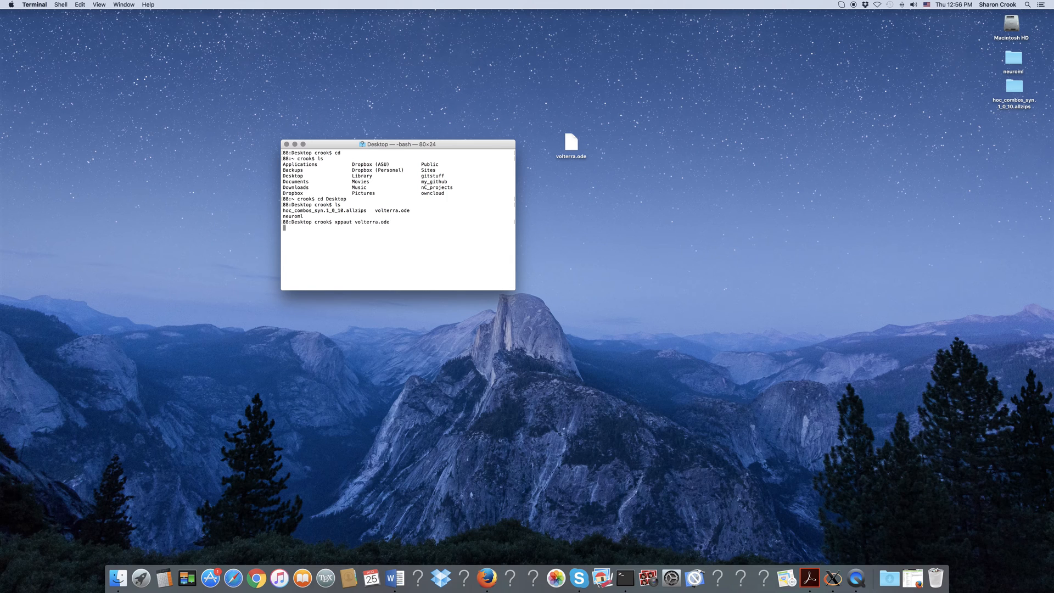
Launch XPPAUT on volterra.ode and view the equations in TextEdit beside the XPP window
key("Return")
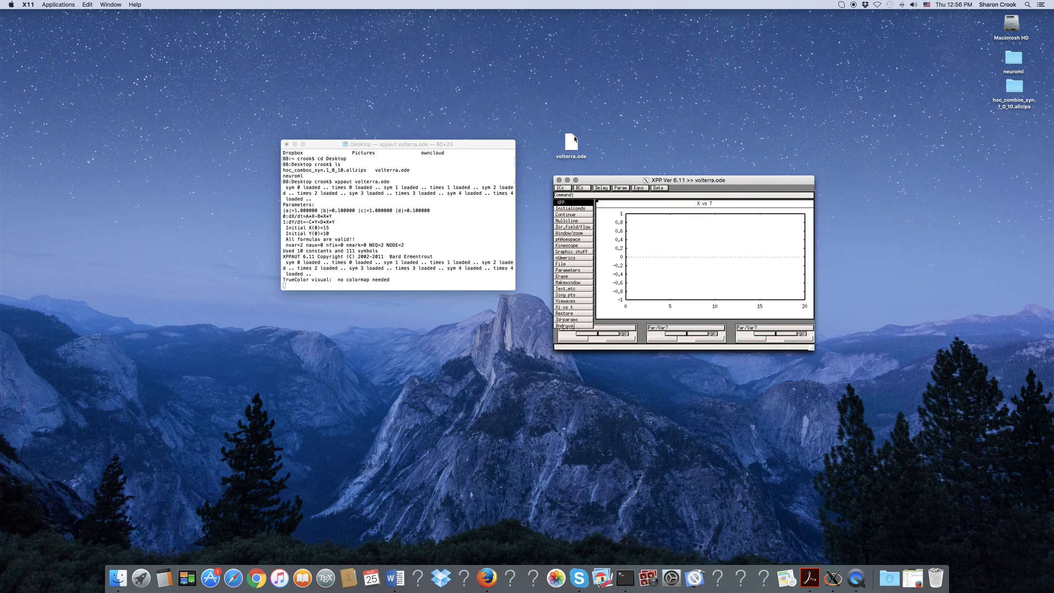
double_click(571, 142)
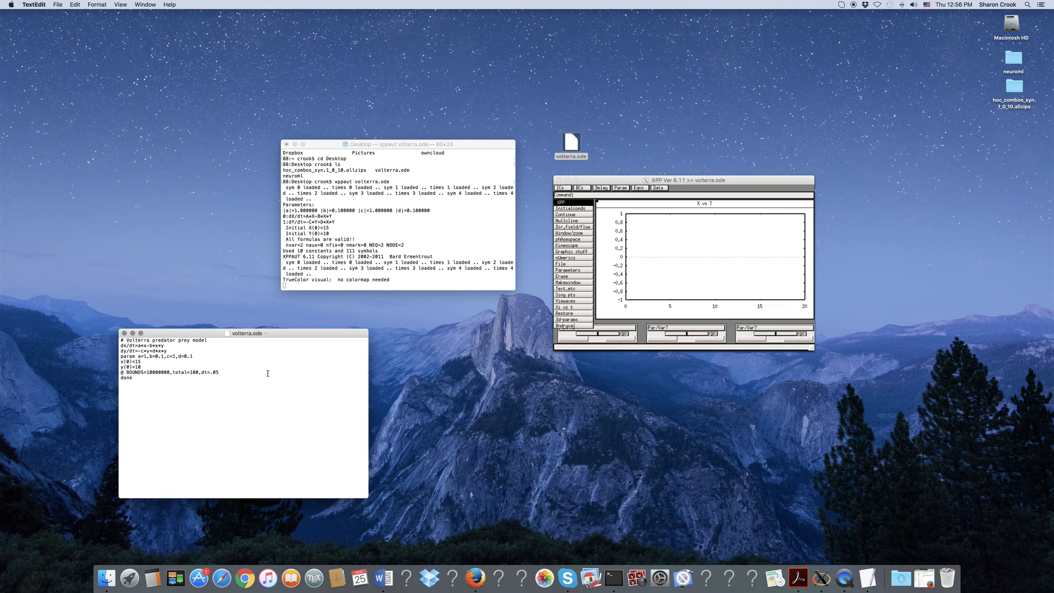
mouse_move(136, 413)
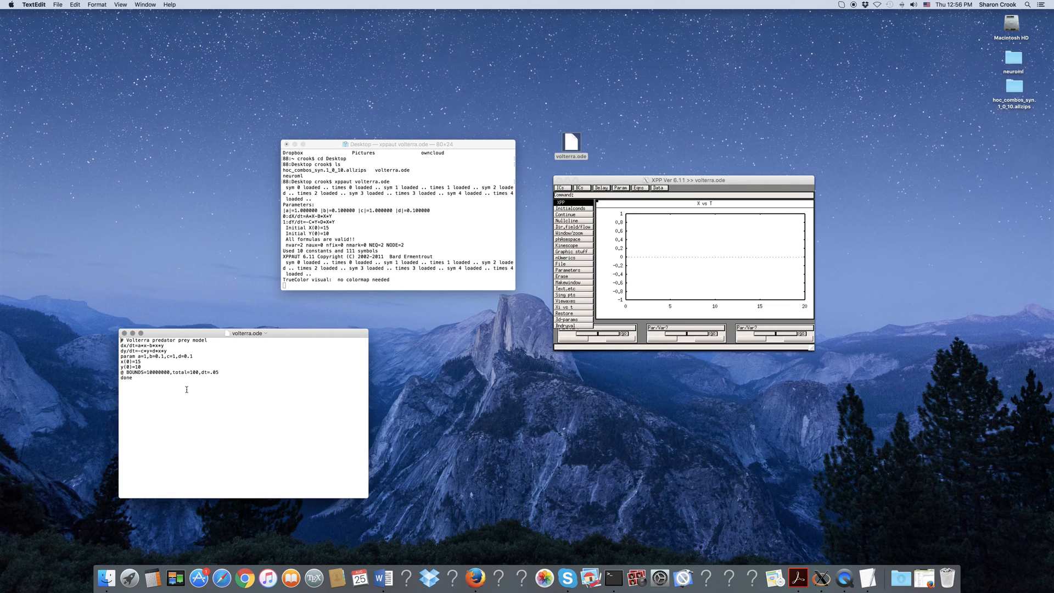
left_click(709, 277)
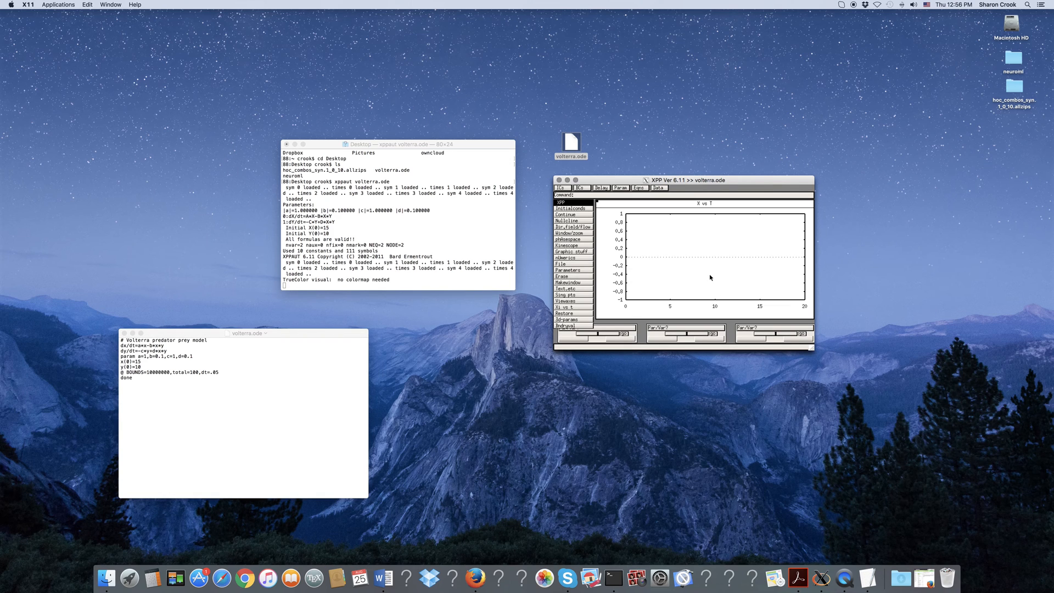
mouse_move(605, 209)
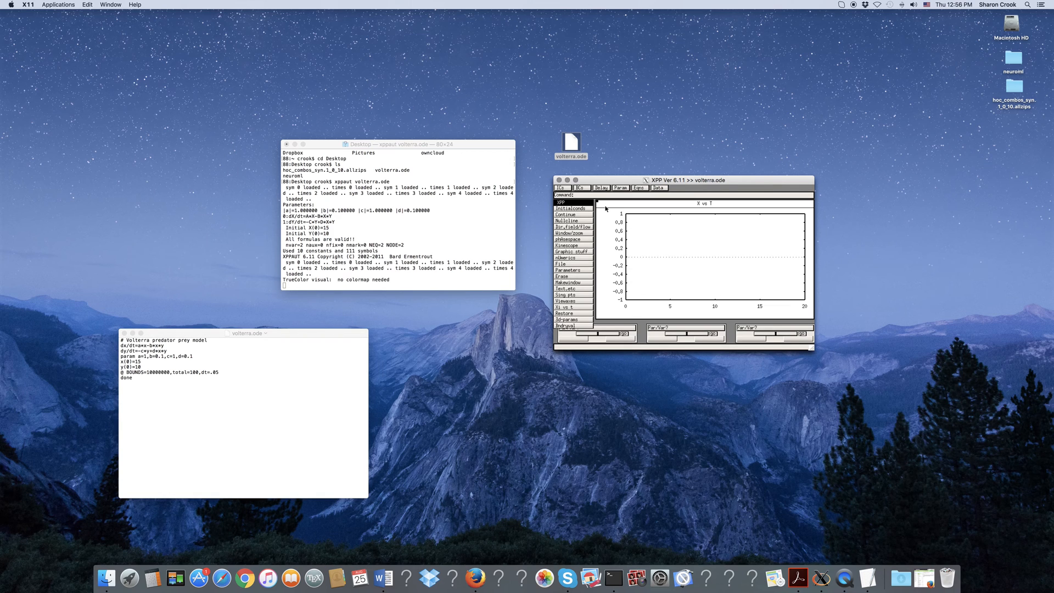
Integrate via Initialconds > Go to plot the oscillating prey population X up to t=100
left_click(570, 208)
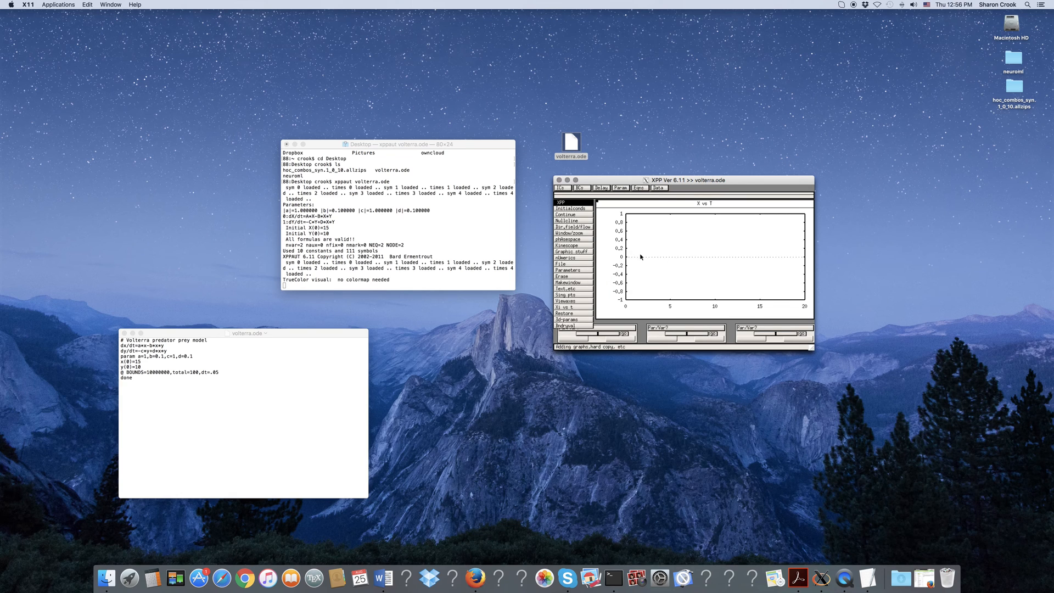
mouse_move(663, 196)
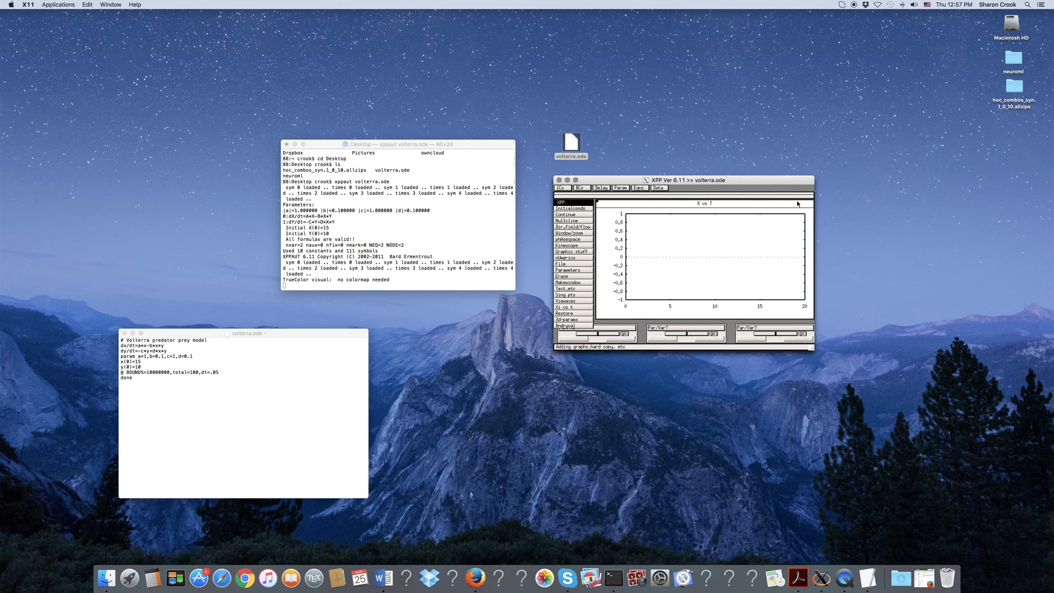
mouse_move(712, 294)
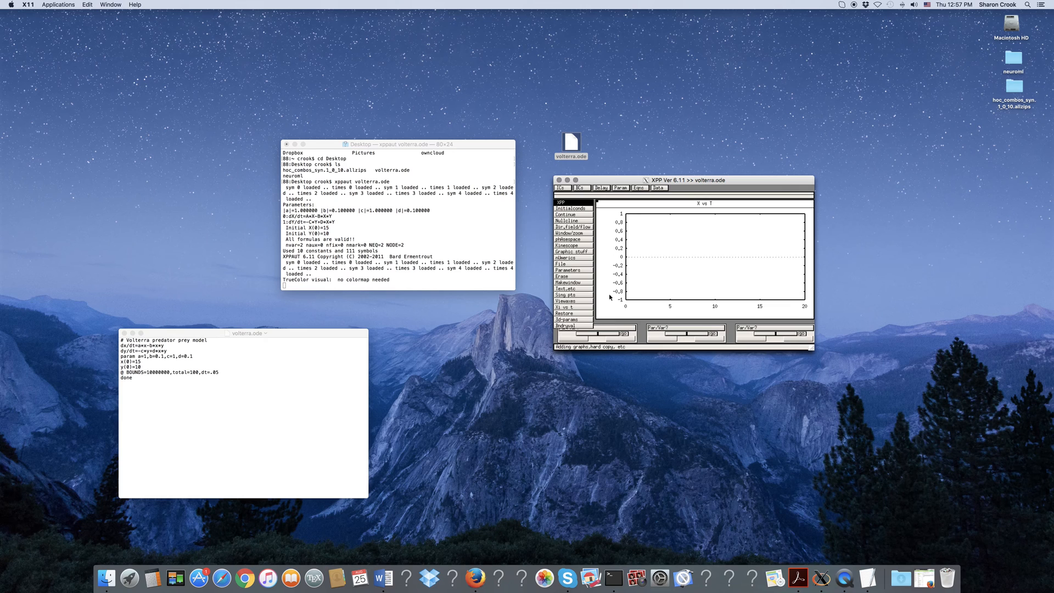
mouse_move(711, 310)
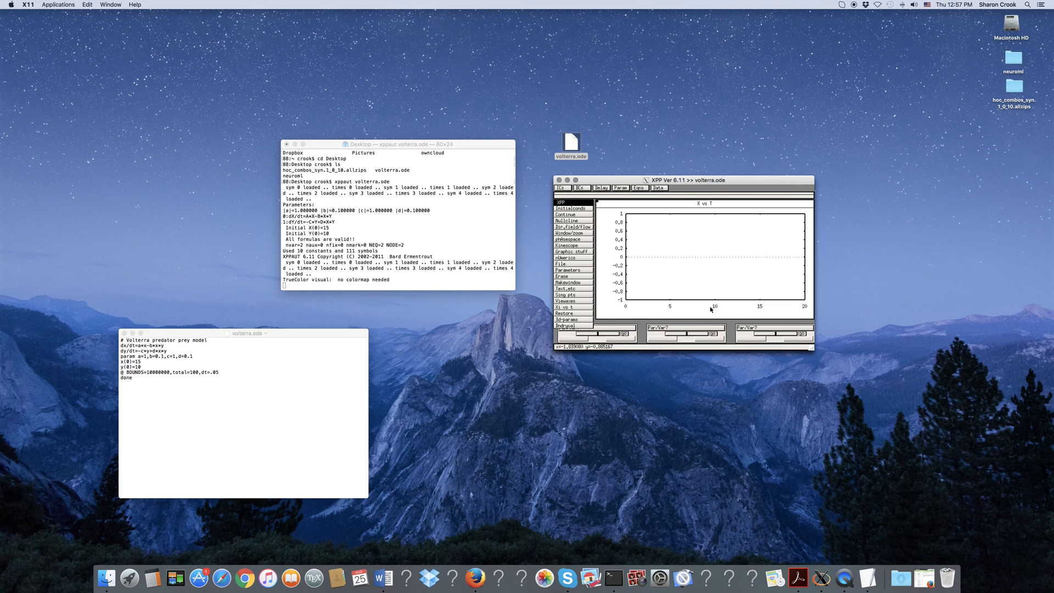
mouse_move(566, 307)
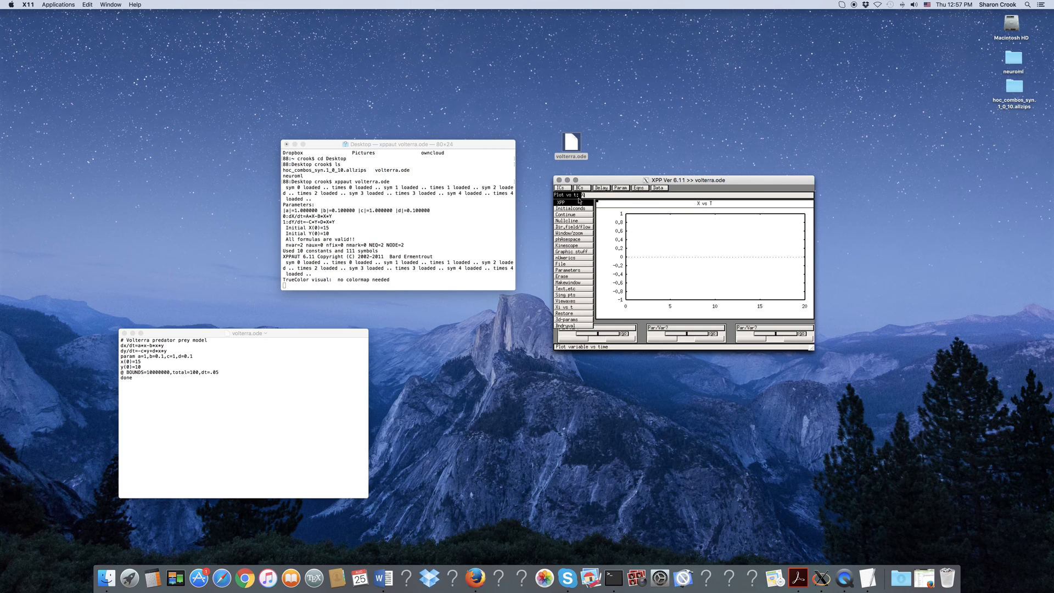
left_click(570, 207)
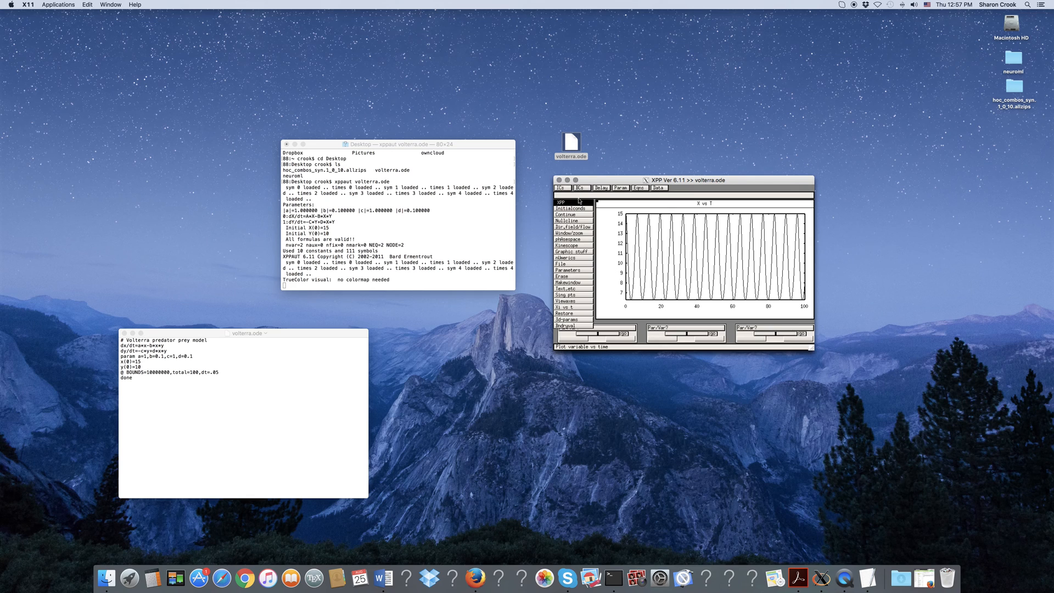
mouse_move(624, 297)
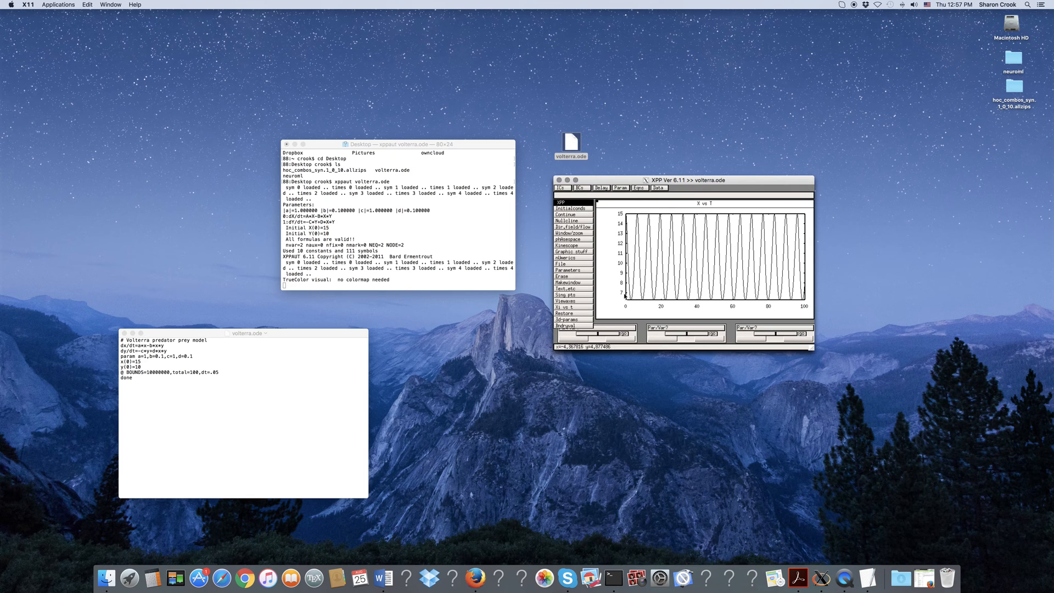
mouse_move(626, 310)
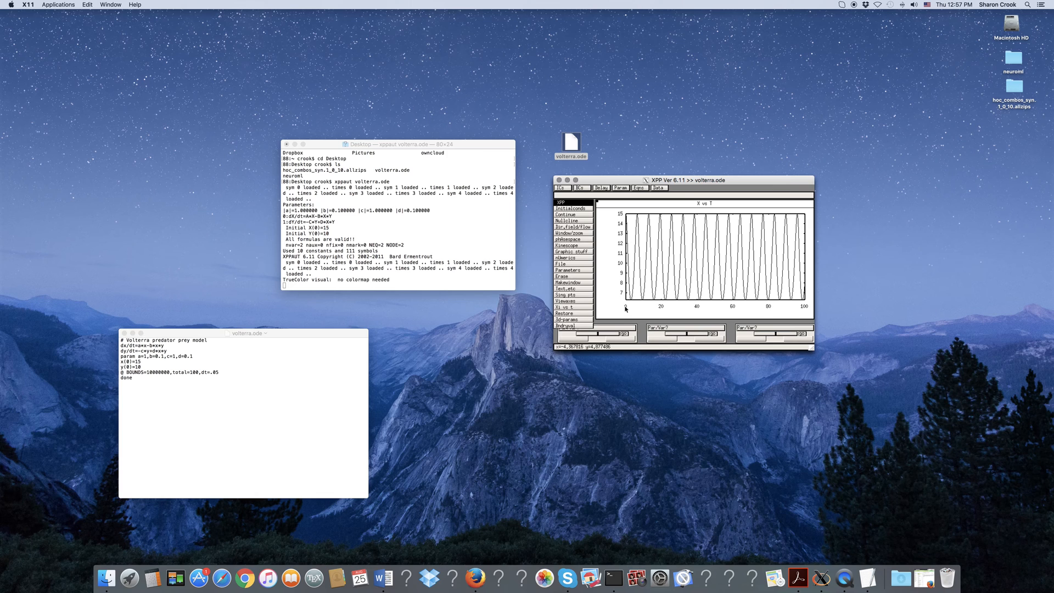
mouse_move(817, 304)
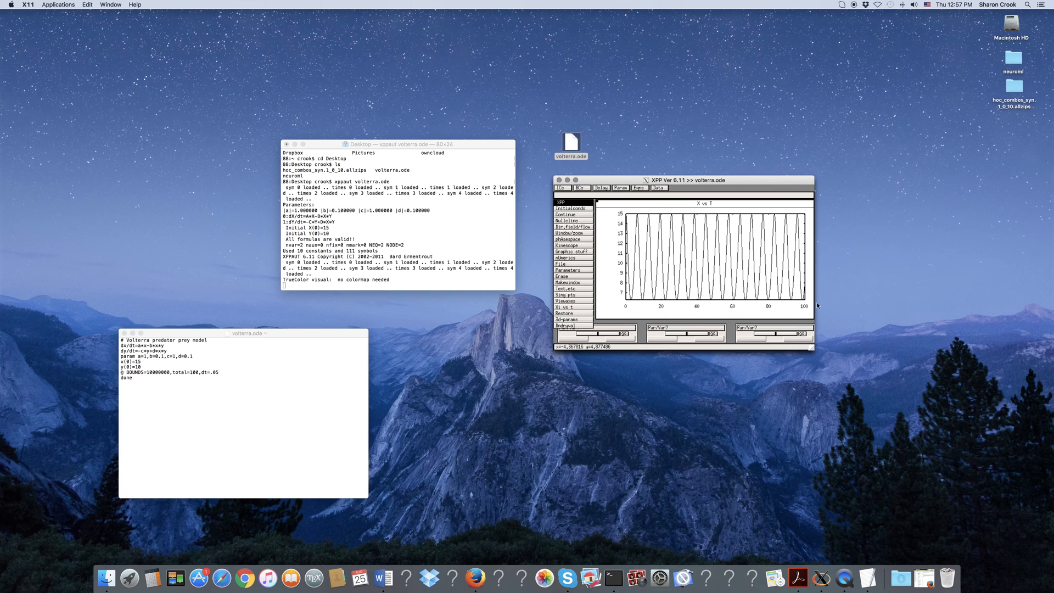
mouse_move(630, 301)
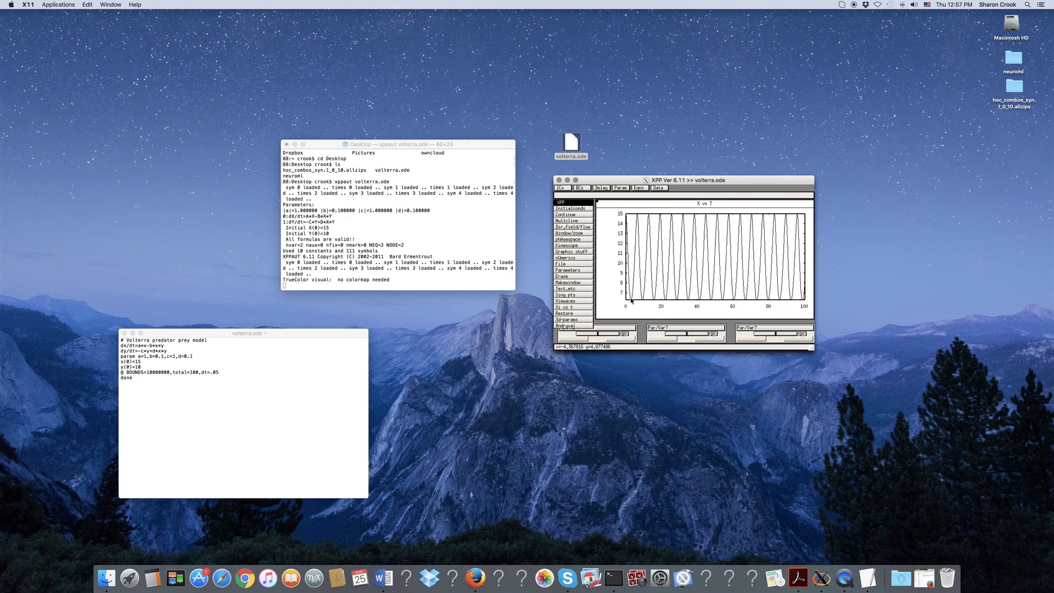
mouse_move(639, 216)
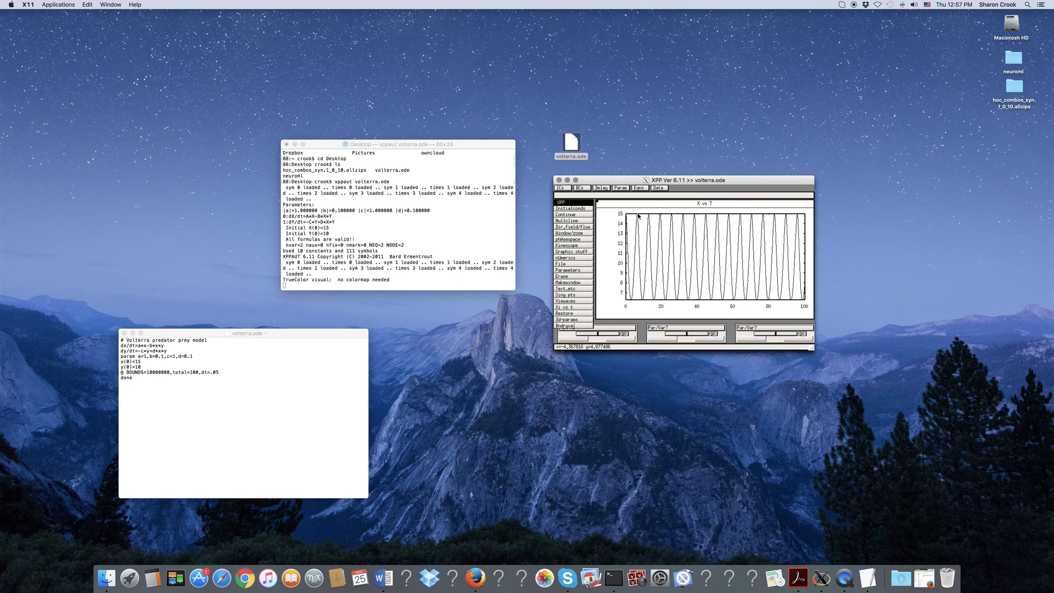
mouse_move(707, 320)
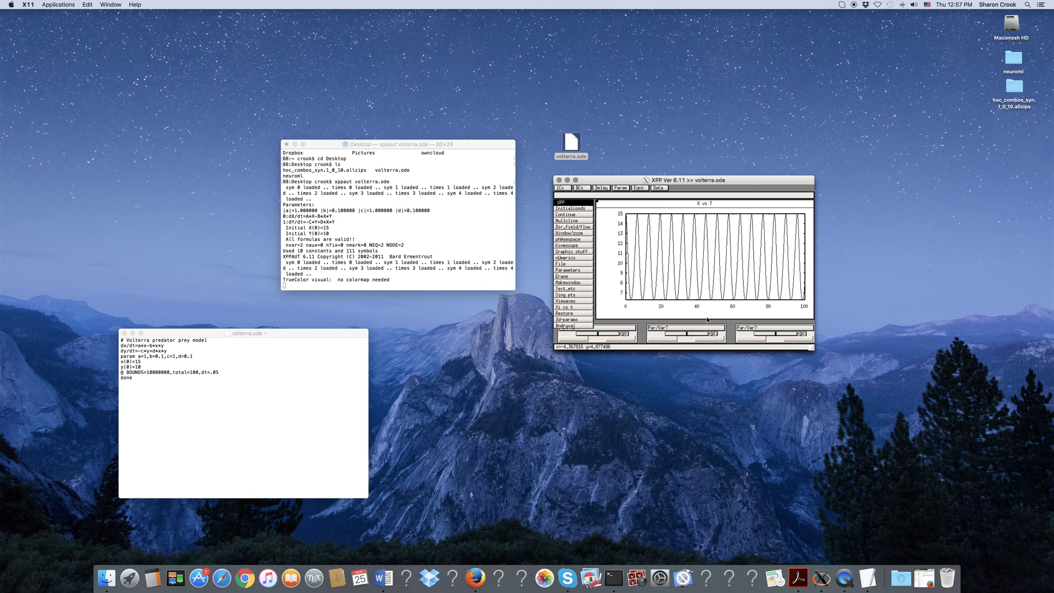
mouse_move(708, 280)
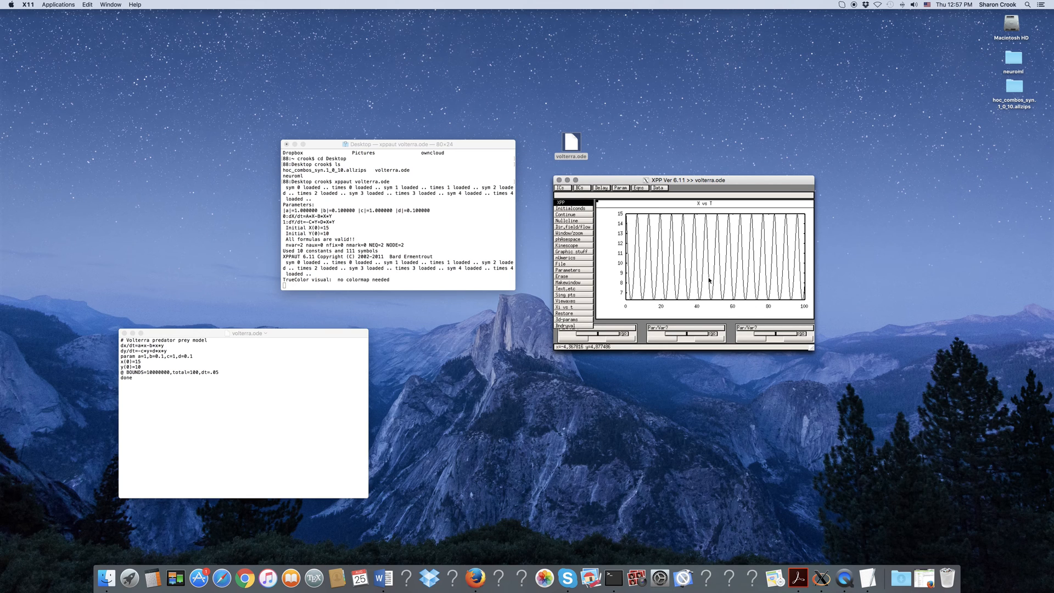
mouse_move(706, 280)
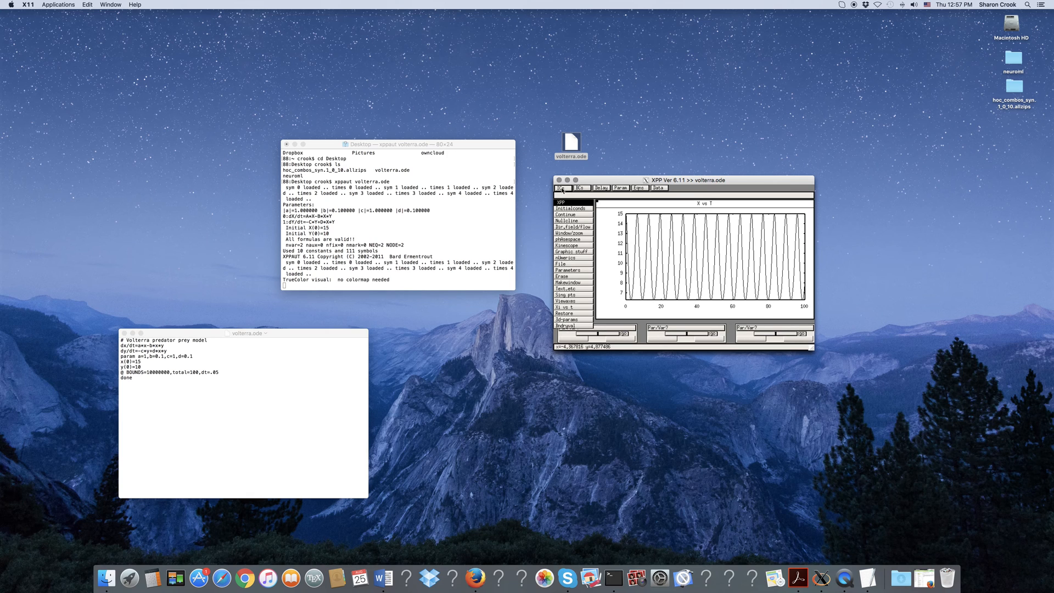
Show the Initial Data, Parameters and Equations windows with X, Y, a–d and the two ODEs
left_click(570, 207)
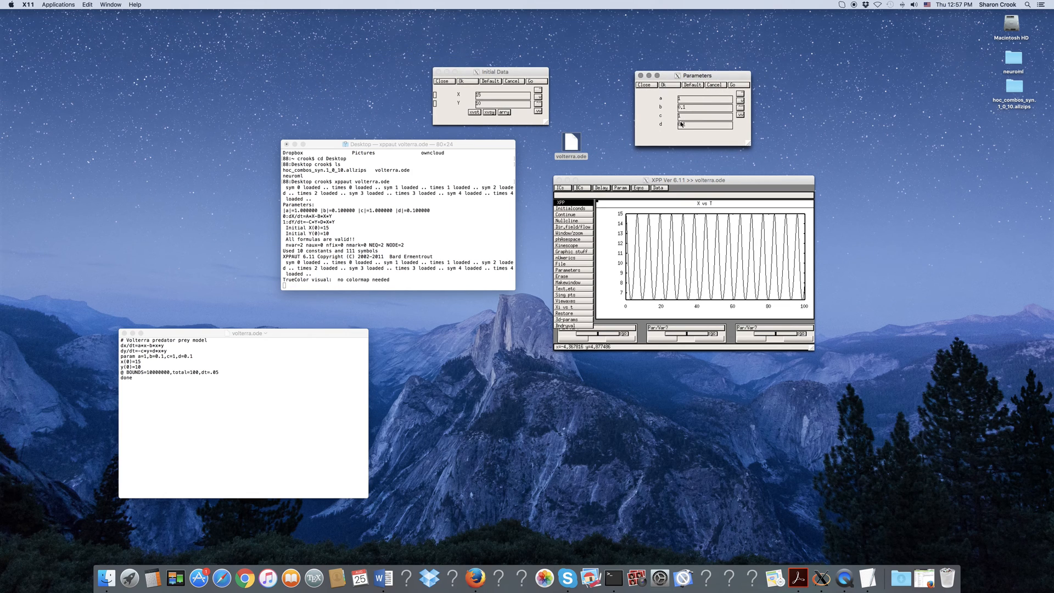
left_click(638, 188)
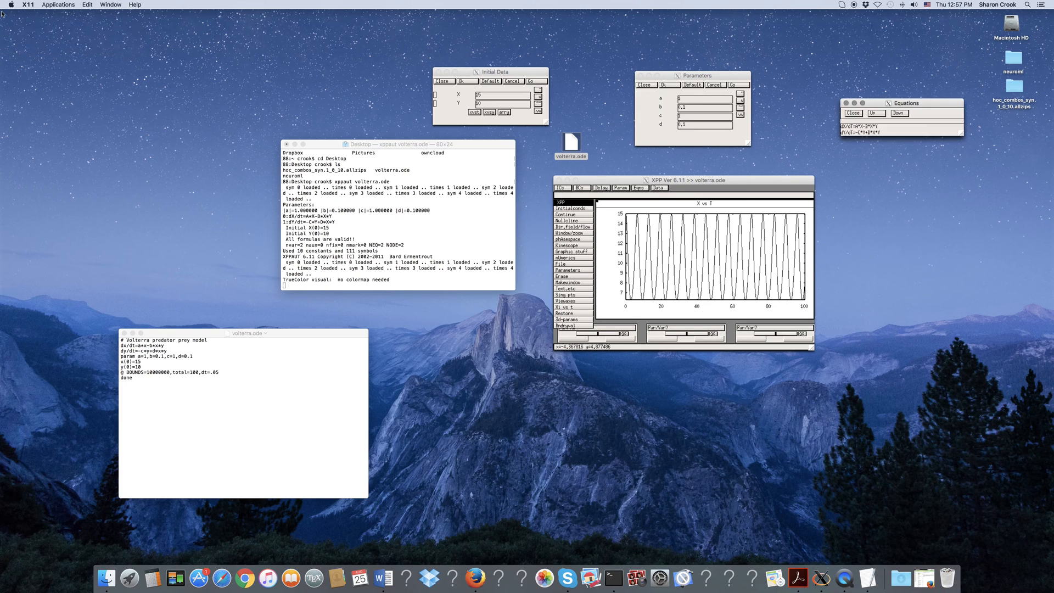
mouse_move(819, 76)
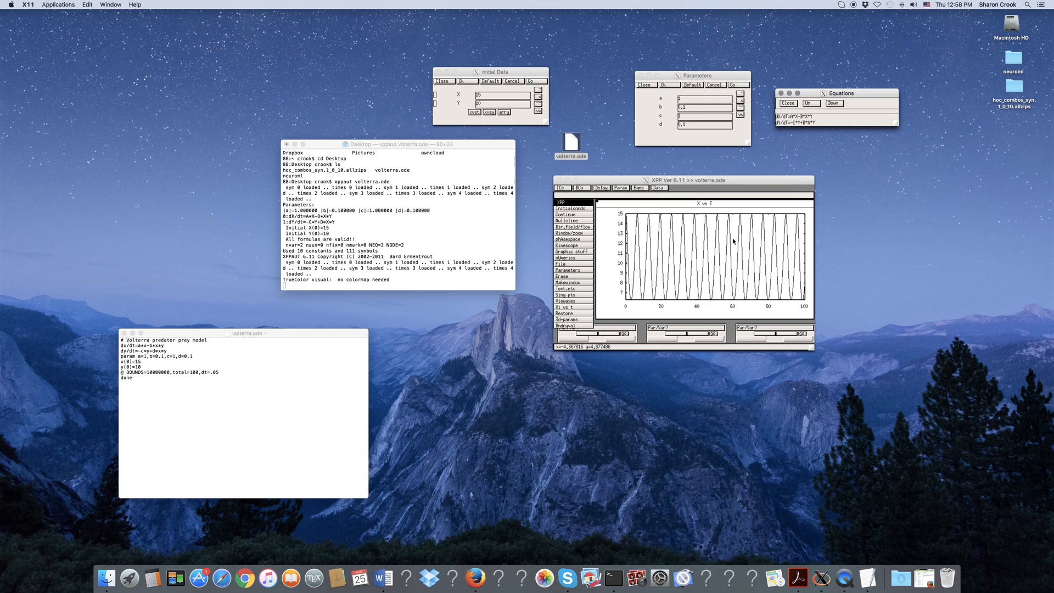
mouse_move(718, 246)
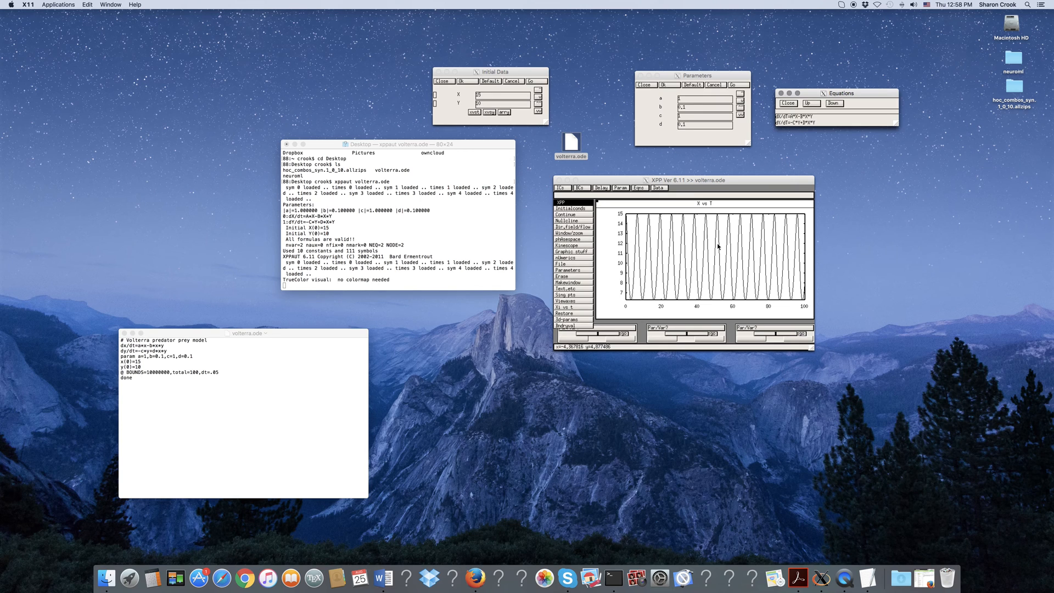
mouse_move(702, 253)
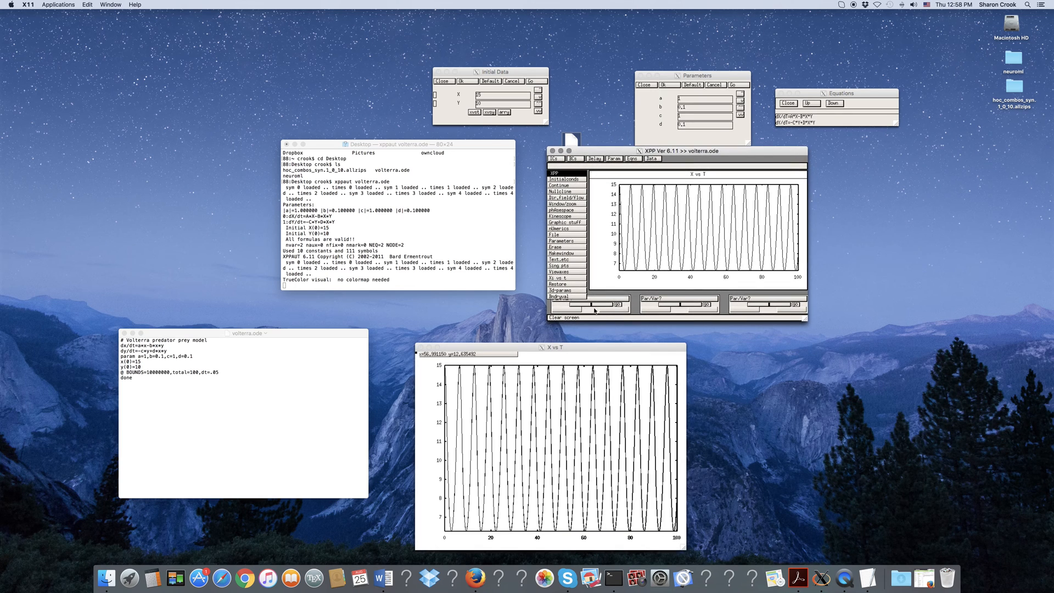
Create a separate, larger graphics window showing X vs T with Makewindow
left_click(564, 223)
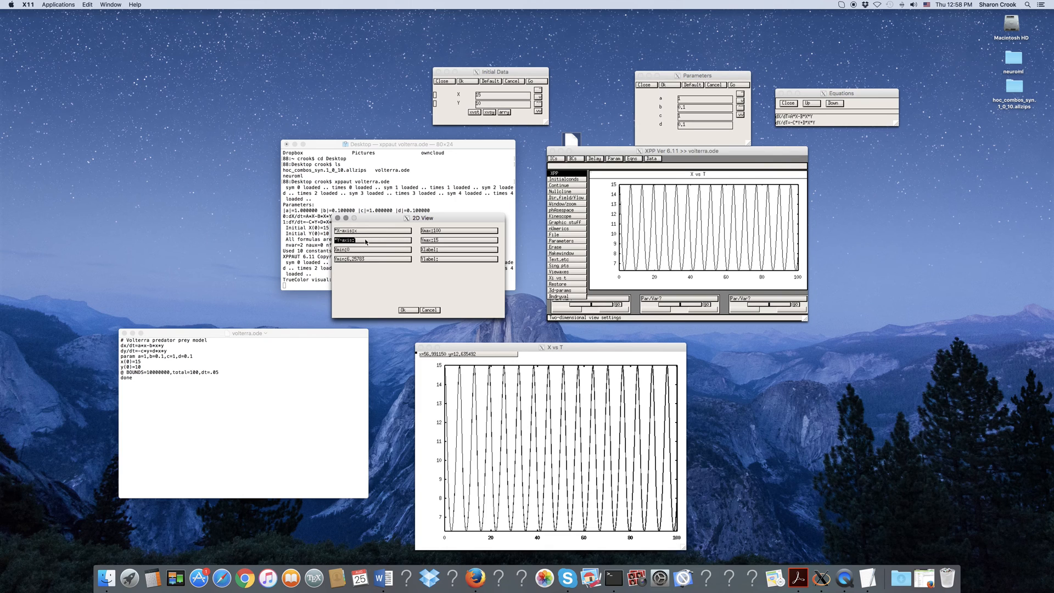
Set the 2D view to Y versus X with both axes 0 to 20, showing the closed orbit
left_click(372, 249)
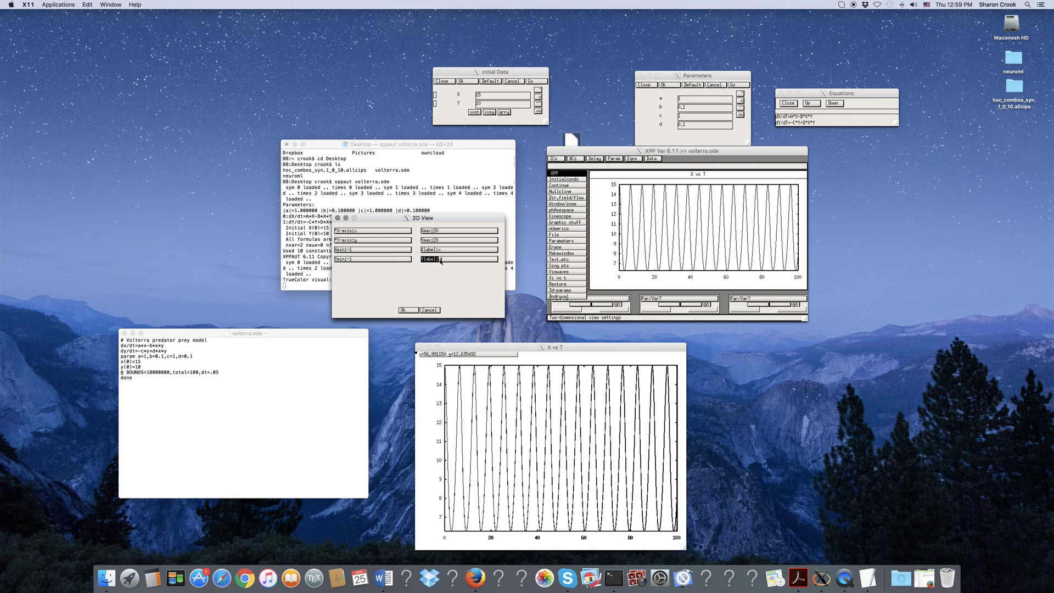
left_click(406, 310)
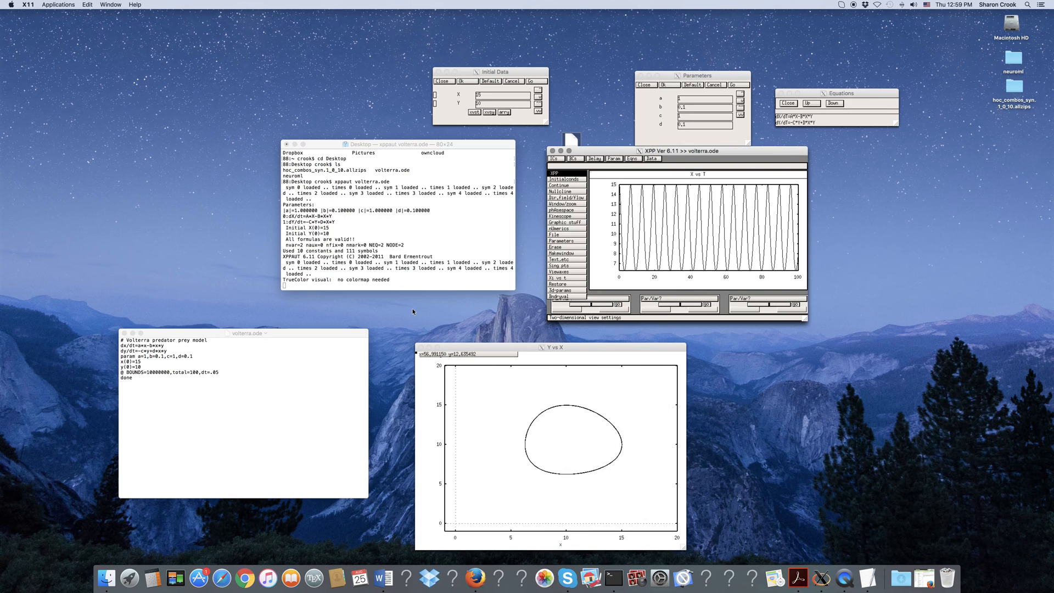
mouse_move(553, 424)
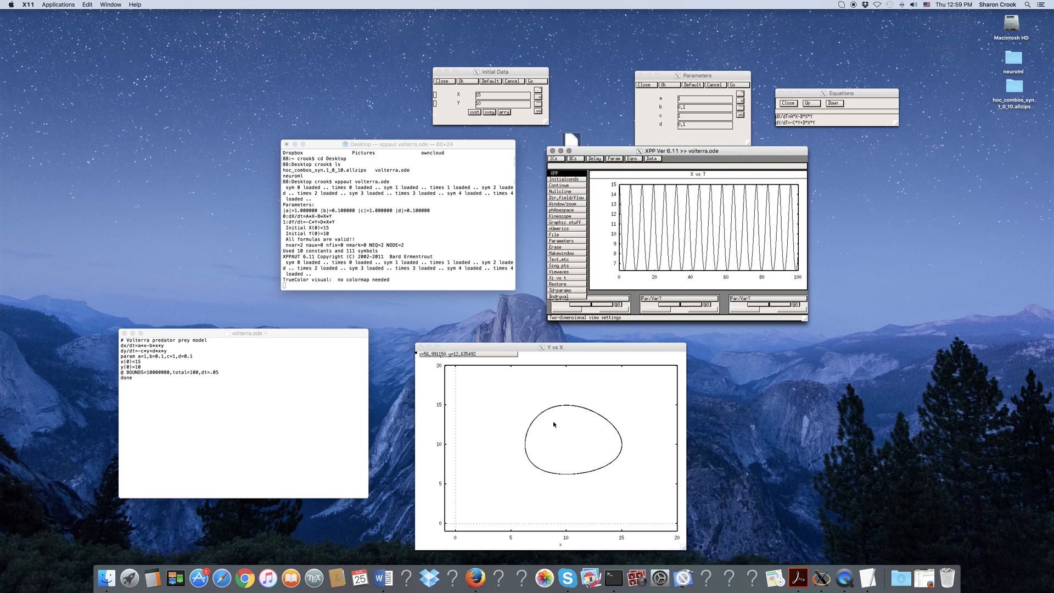
mouse_move(537, 450)
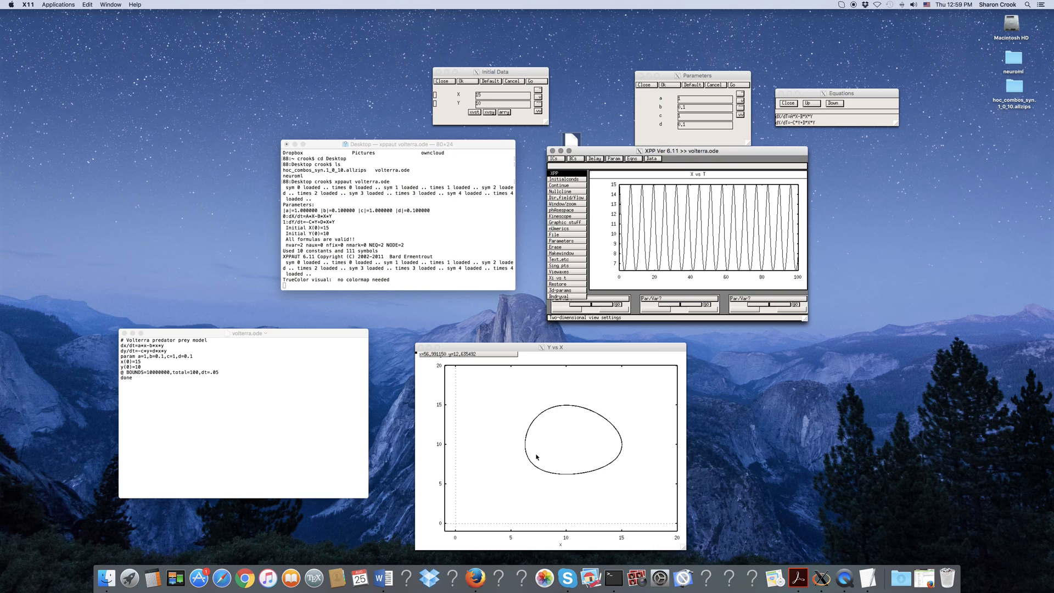
mouse_move(591, 448)
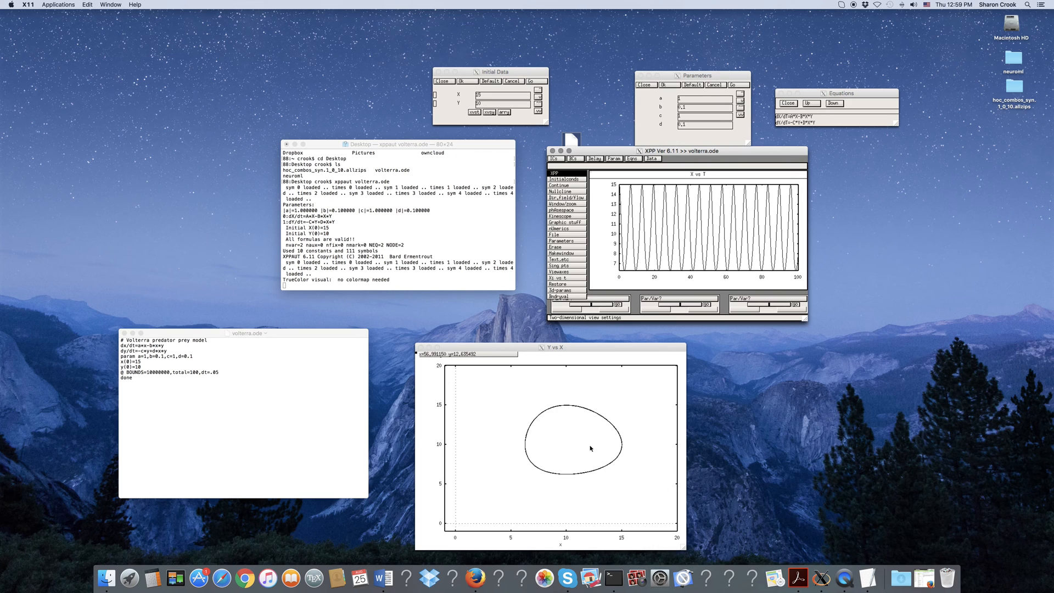
mouse_move(549, 476)
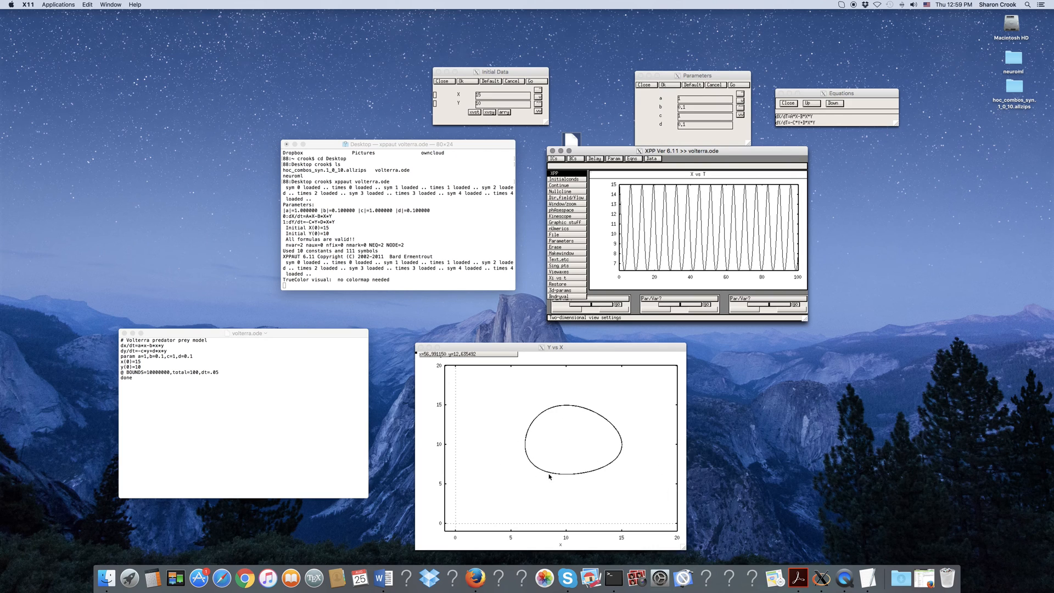
mouse_move(542, 459)
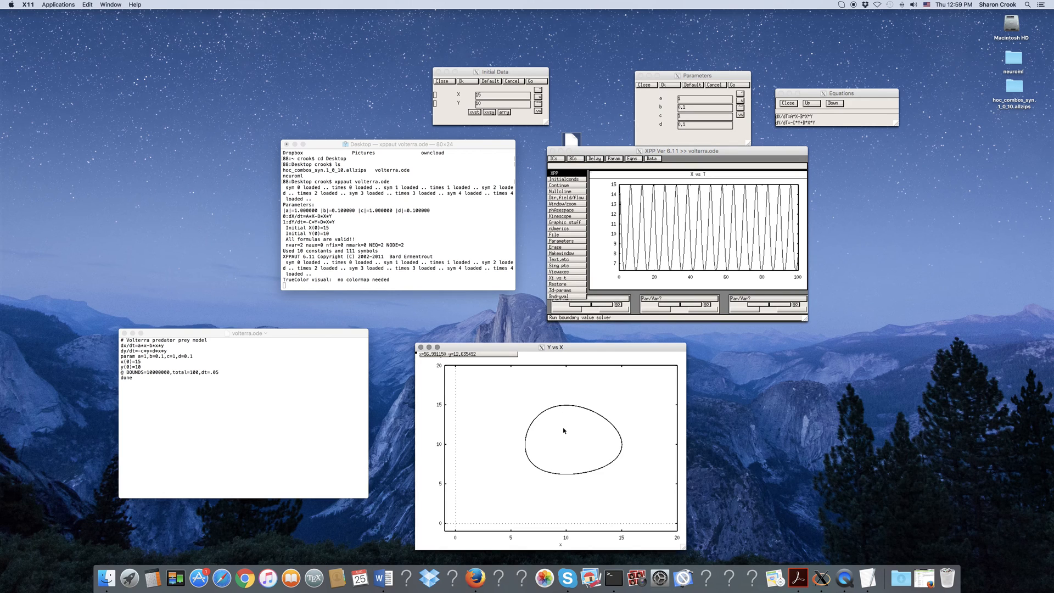
Clear the orbit, leaving empty Y vs X axes from 0 to 20
left_click(556, 247)
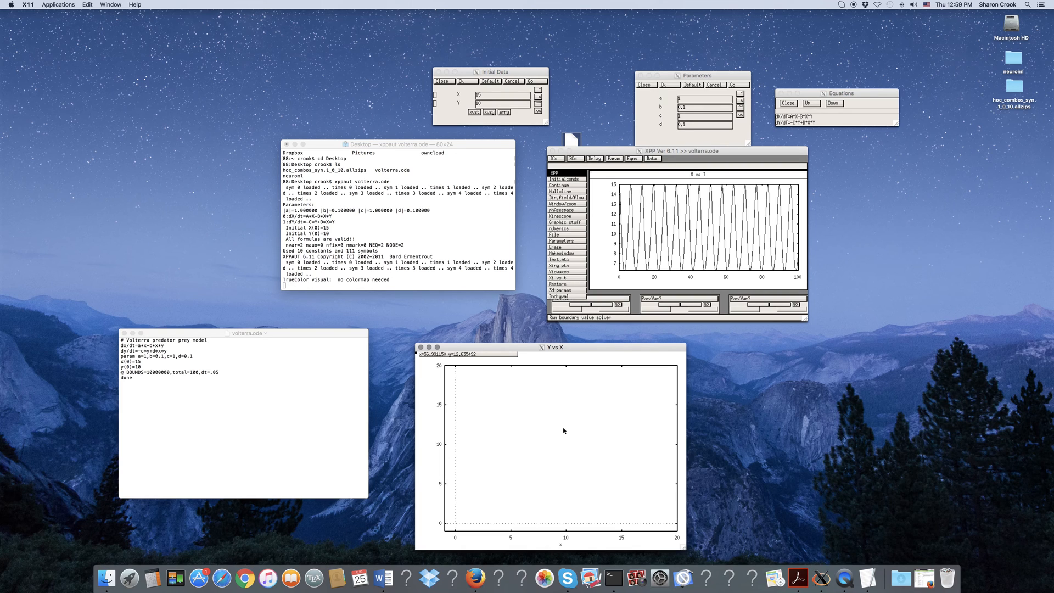
mouse_move(562, 350)
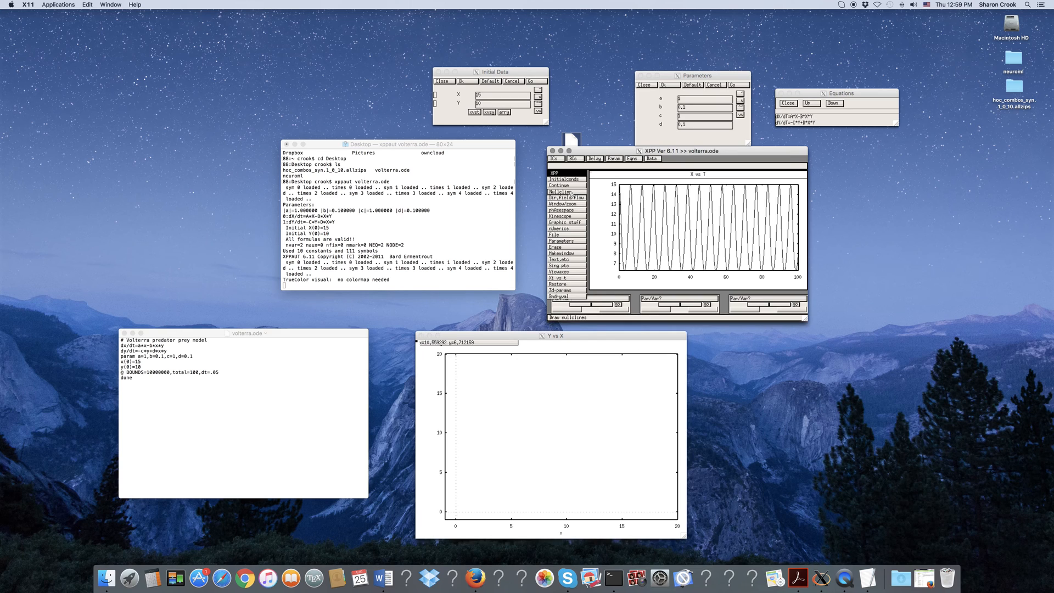
Compute and draw new X and Y nullclines with Nullcline > New
left_click(559, 198)
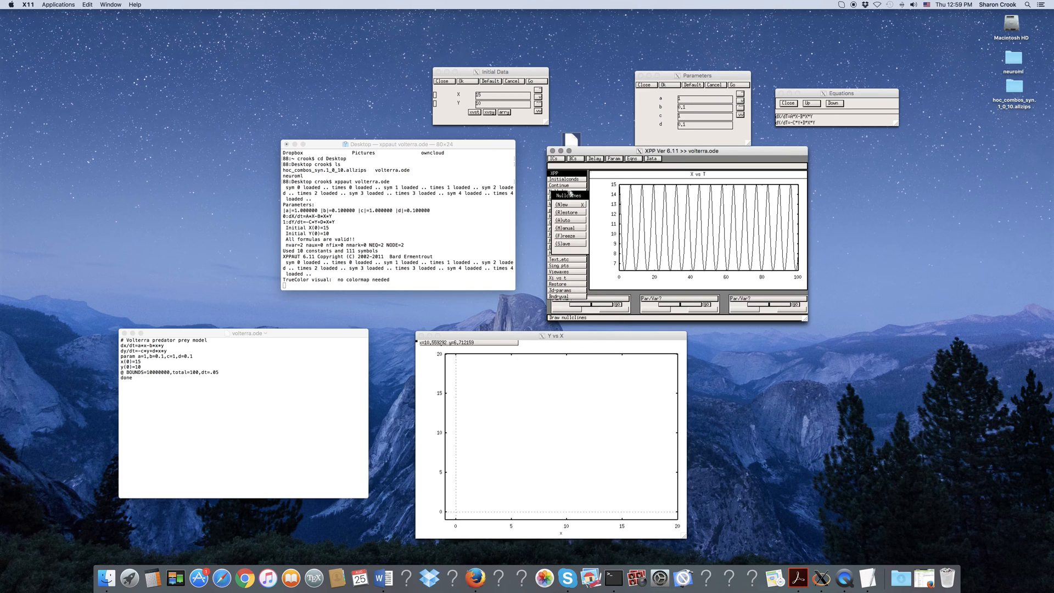
left_click(568, 196)
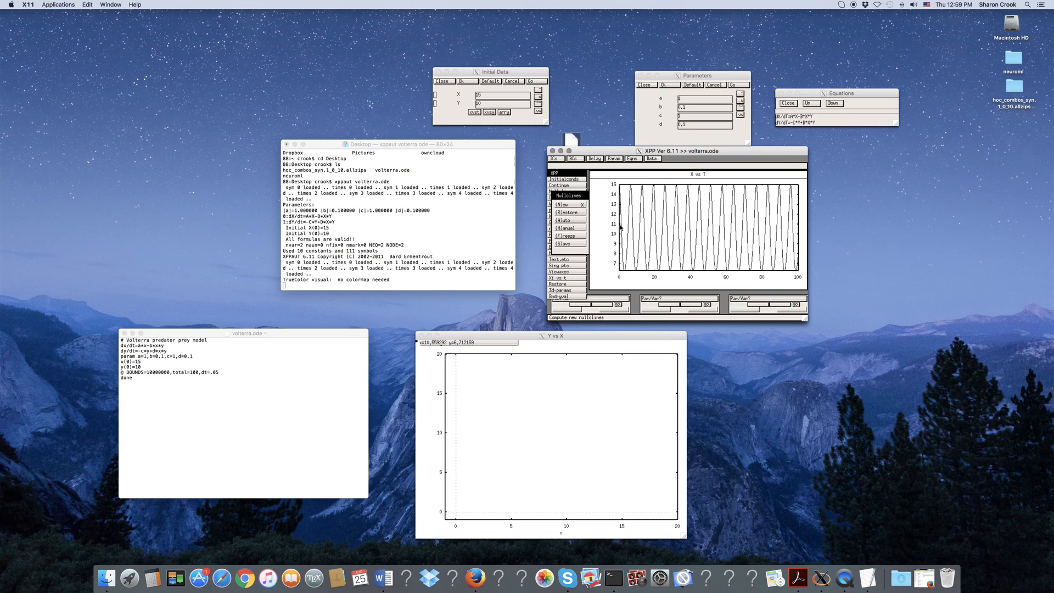
mouse_move(605, 251)
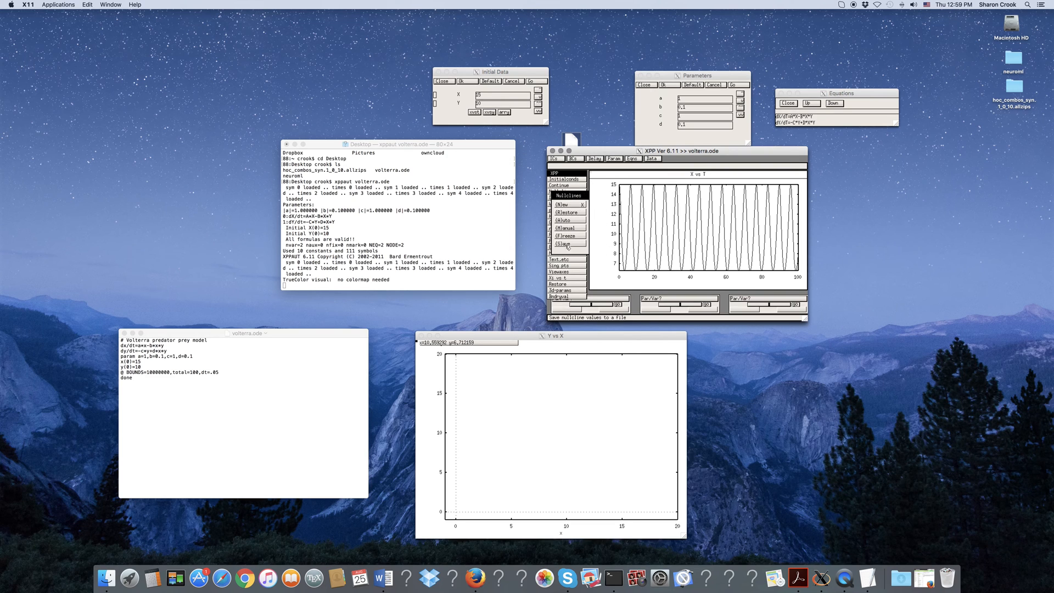
mouse_move(562, 205)
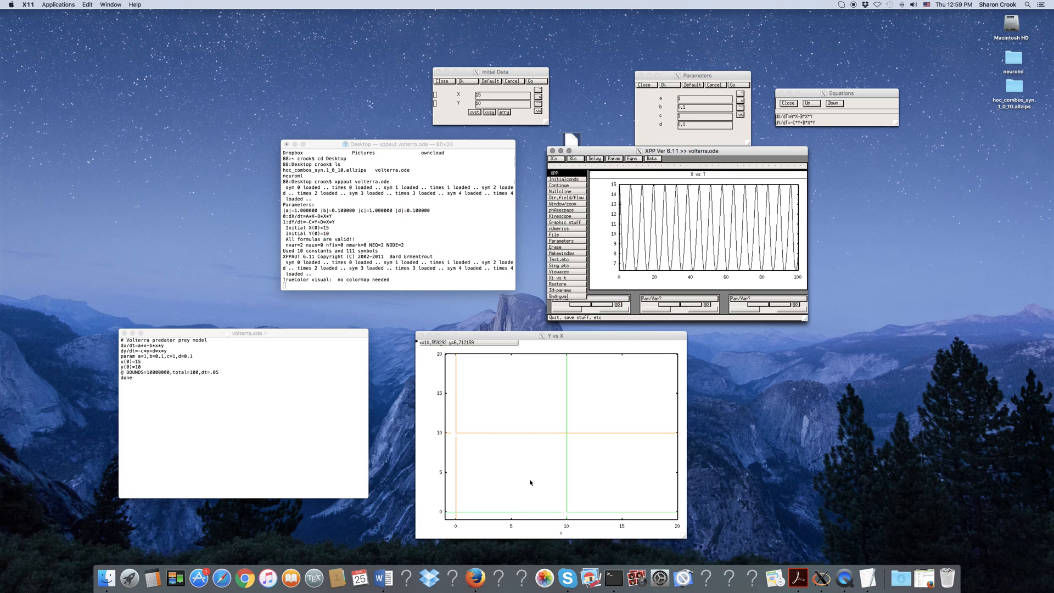
mouse_move(567, 375)
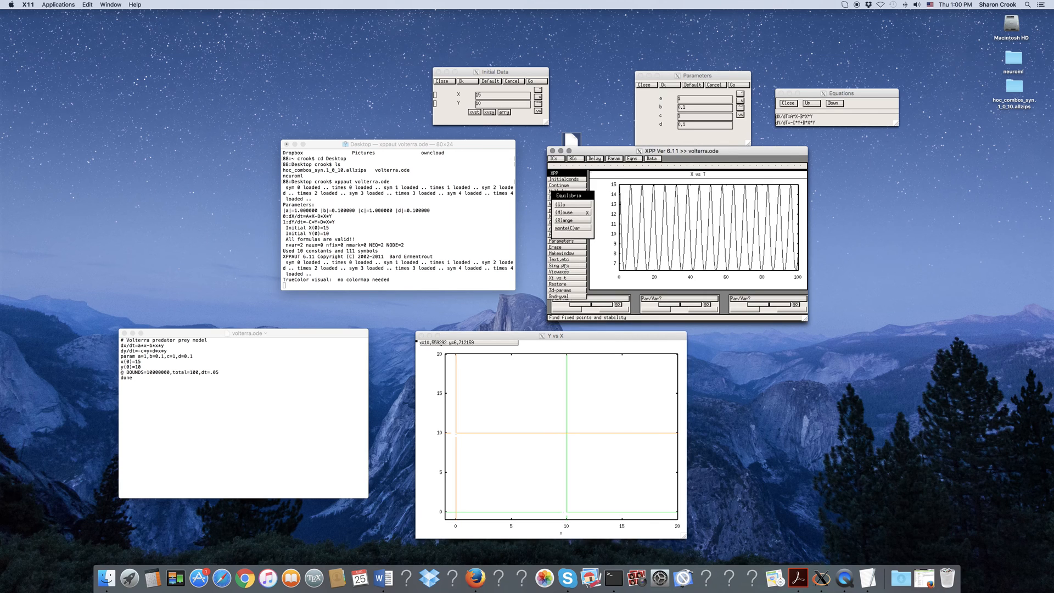
mouse_move(565, 212)
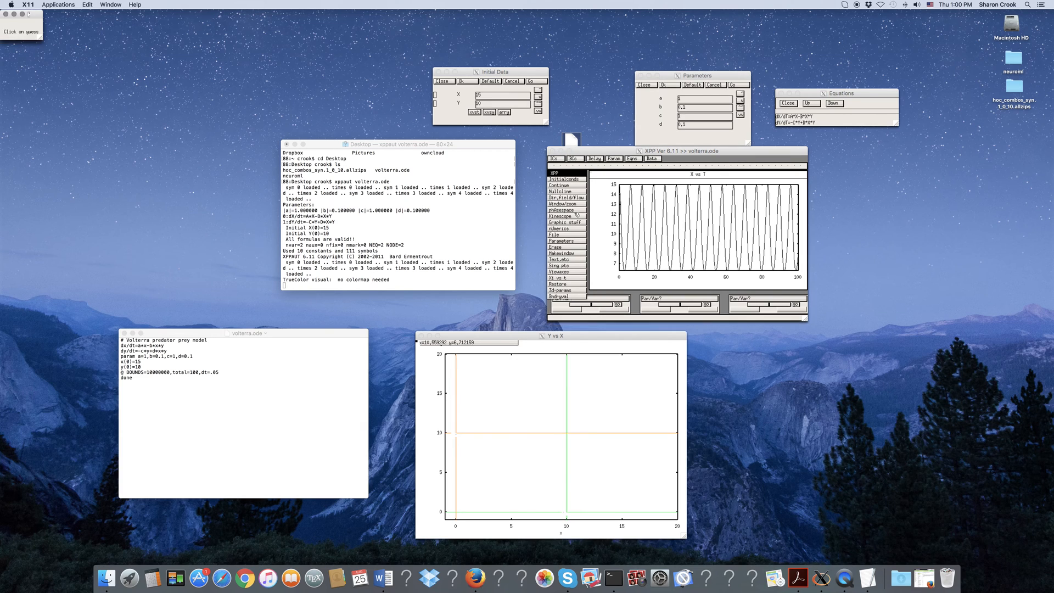
Locate the equilibrium (10,10) at the nullcline crossing and print its eigenvalues ±i
left_click_drag(19, 17, 299, 67)
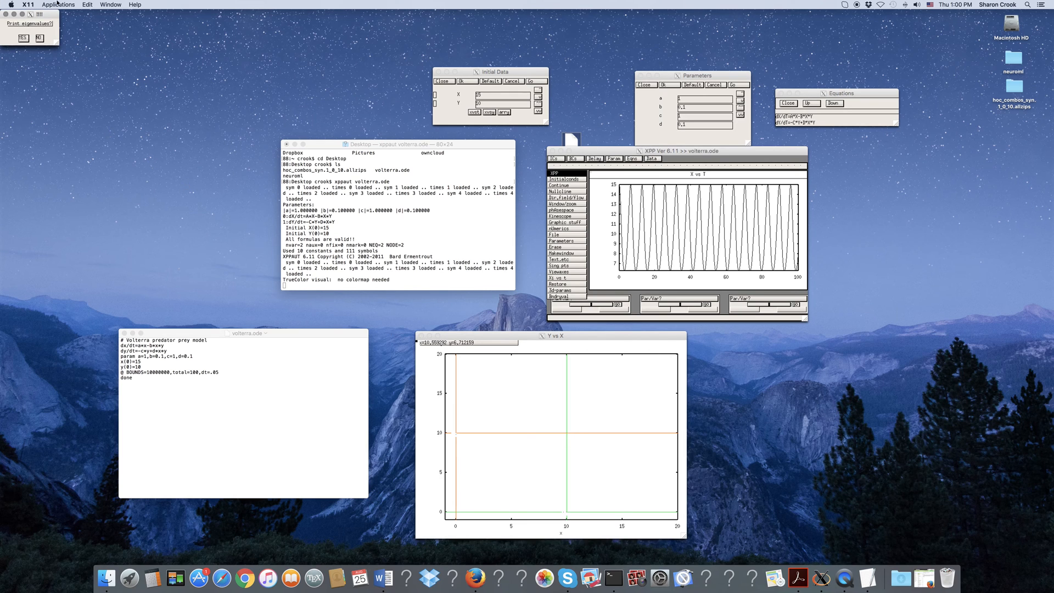
left_click_drag(29, 17, 384, 208)
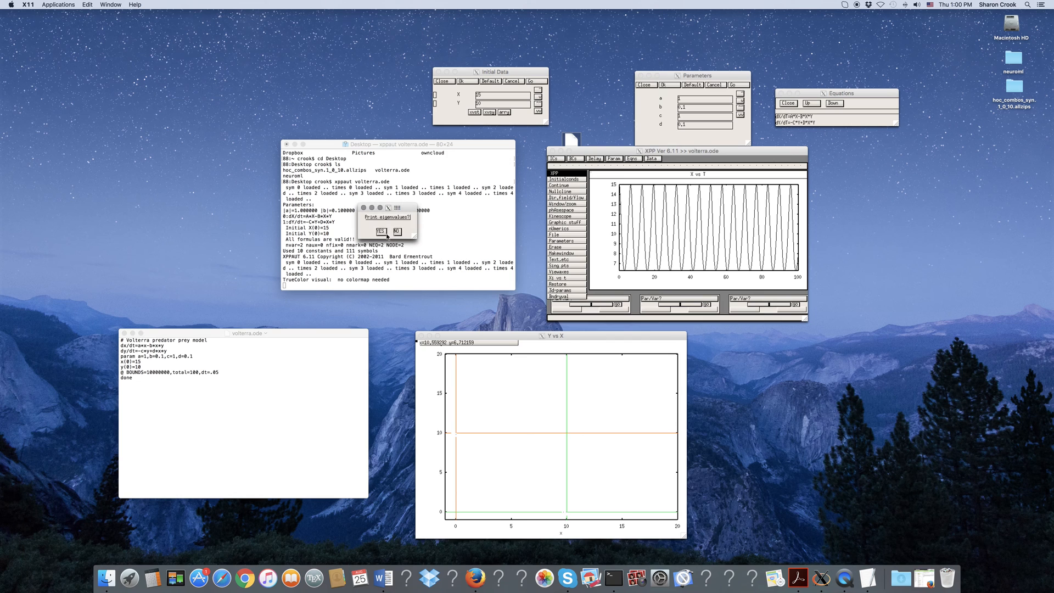
left_click(396, 230)
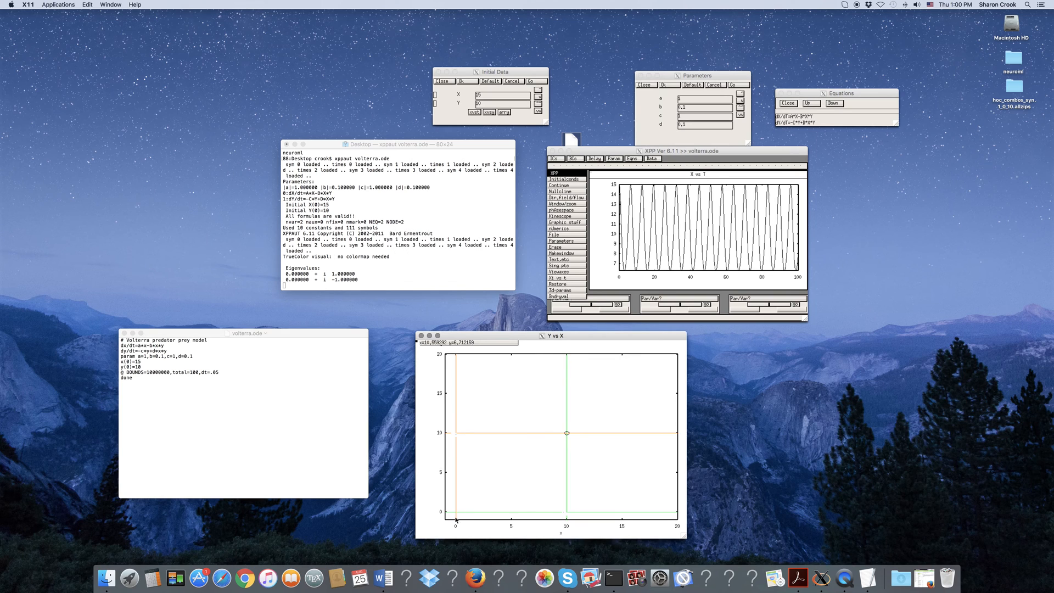
mouse_move(558, 266)
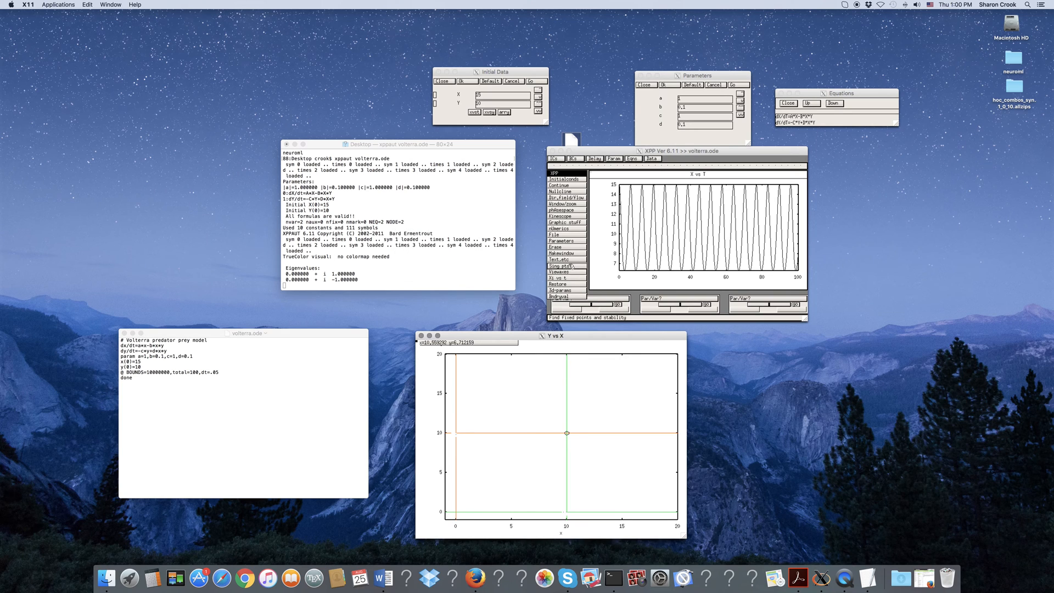
left_click(560, 195)
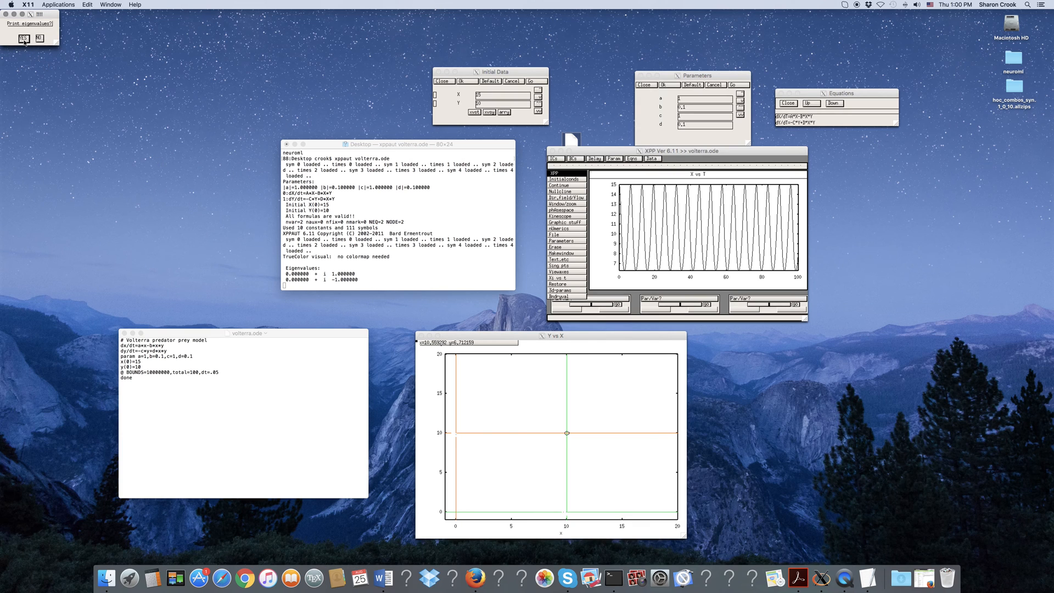
Find the origin equilibrium by mouse, printing saddle eigenvalues 1 and −1, then close Equilibria
left_click(24, 39)
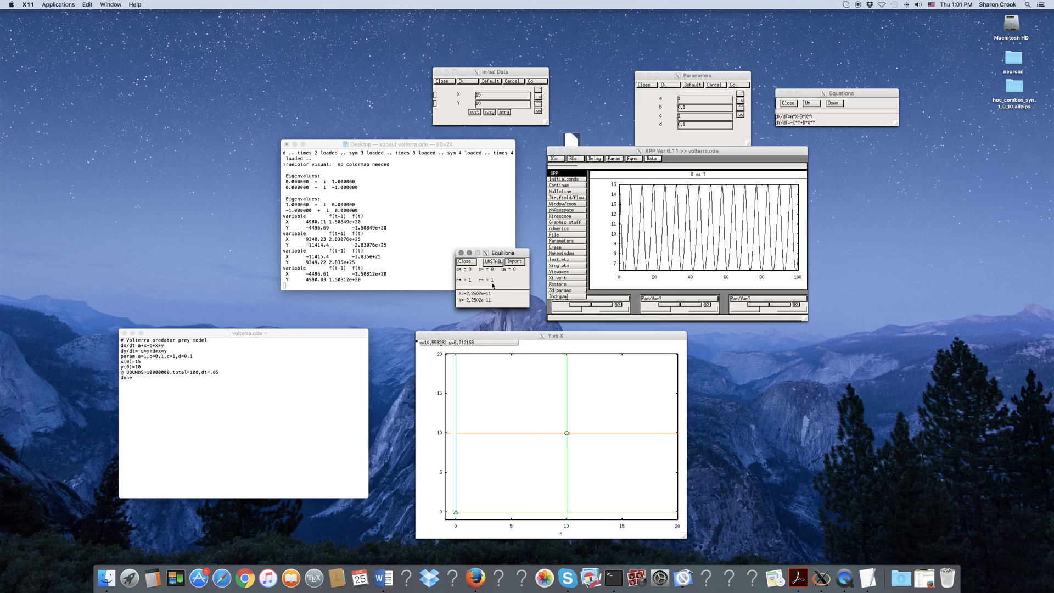
left_click(466, 262)
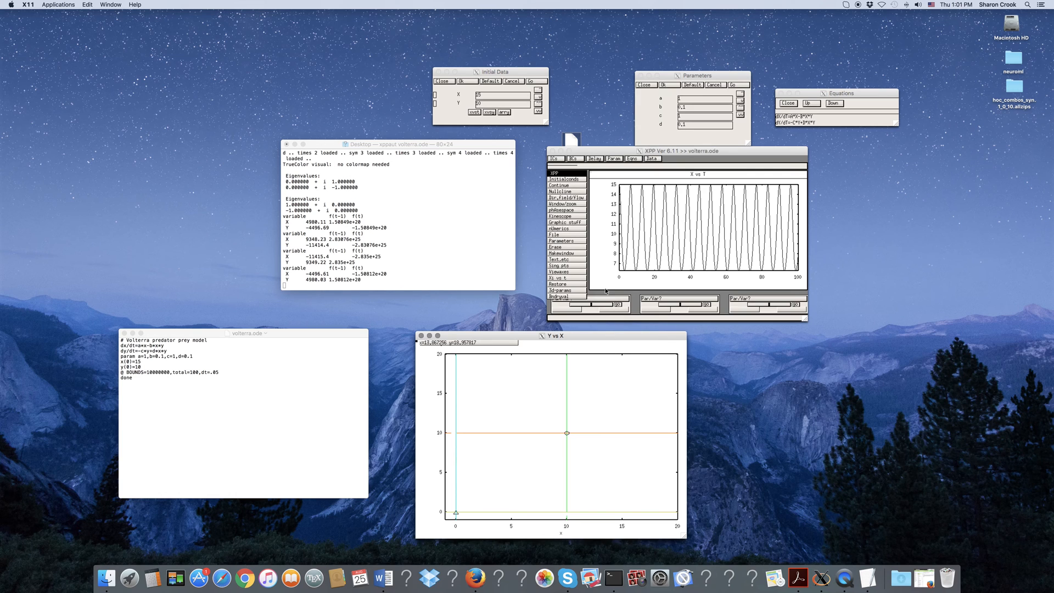
mouse_move(558, 179)
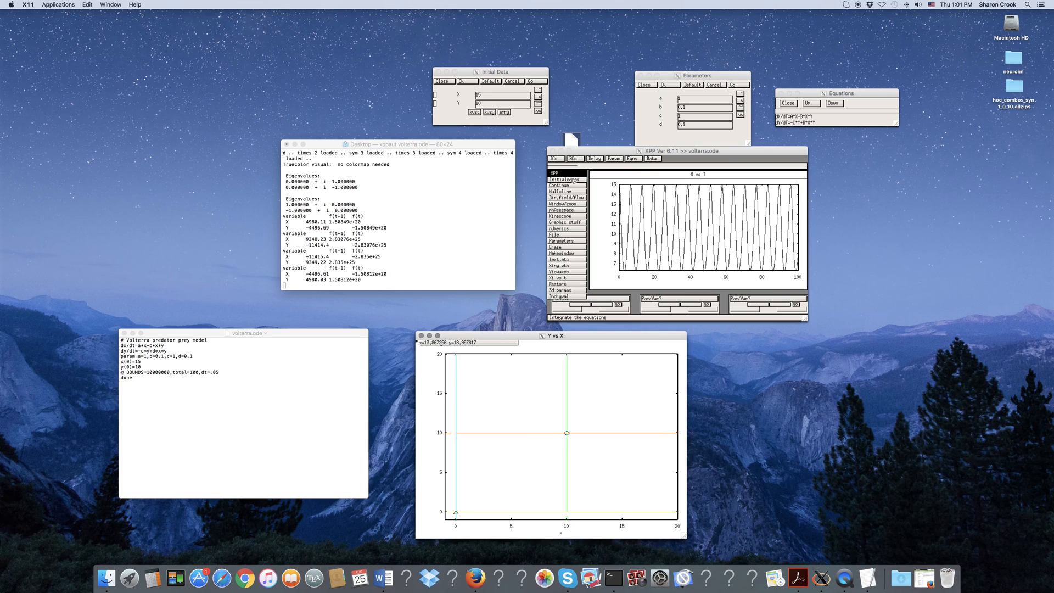
Launch trajectories from several clicked points to draw nested closed orbits around (10,10)
left_click(565, 179)
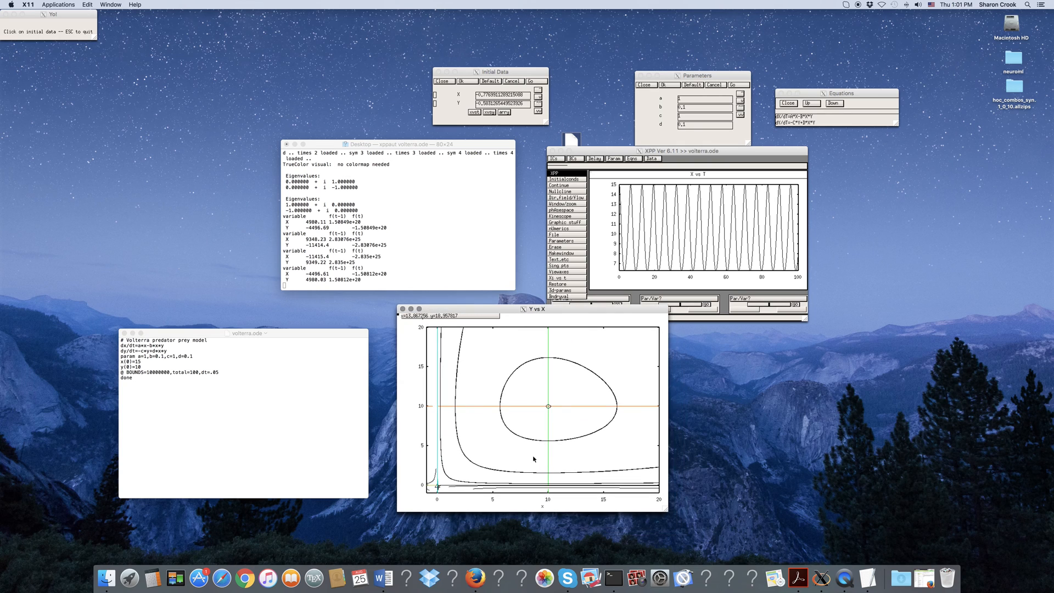
left_click(549, 407)
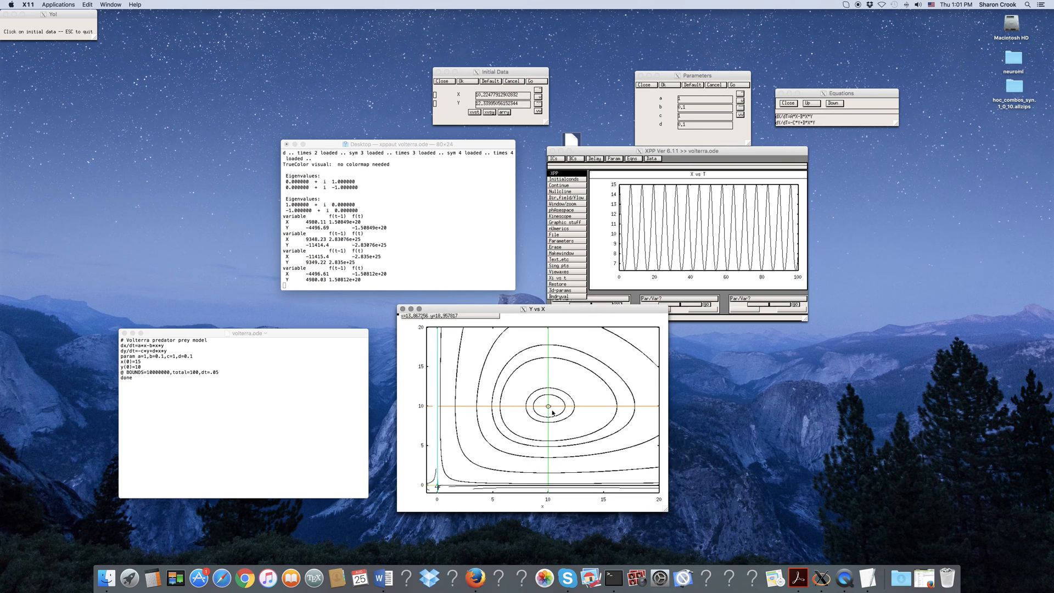
left_click(552, 425)
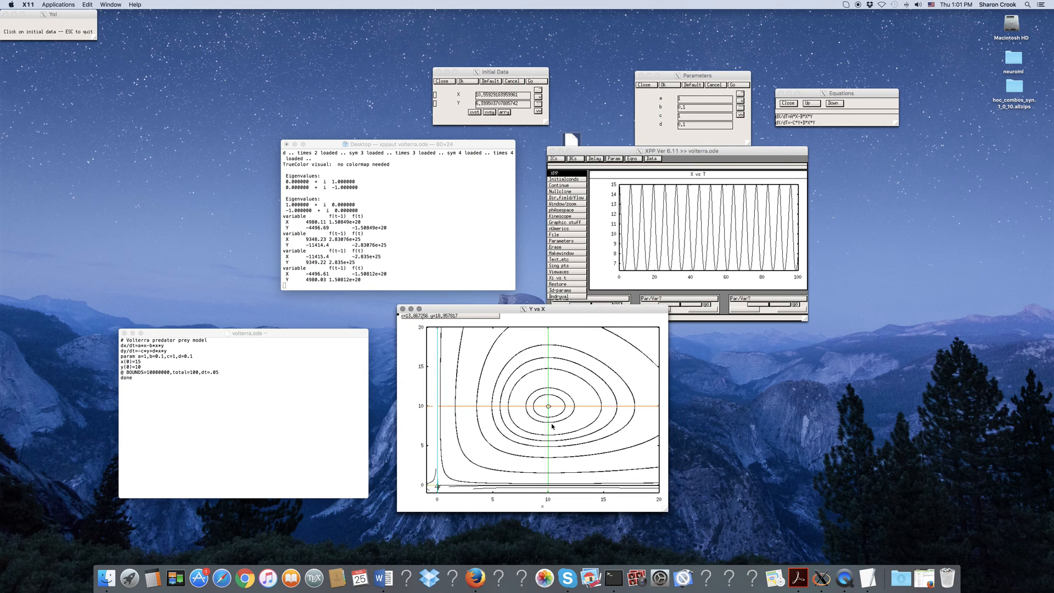
mouse_move(534, 385)
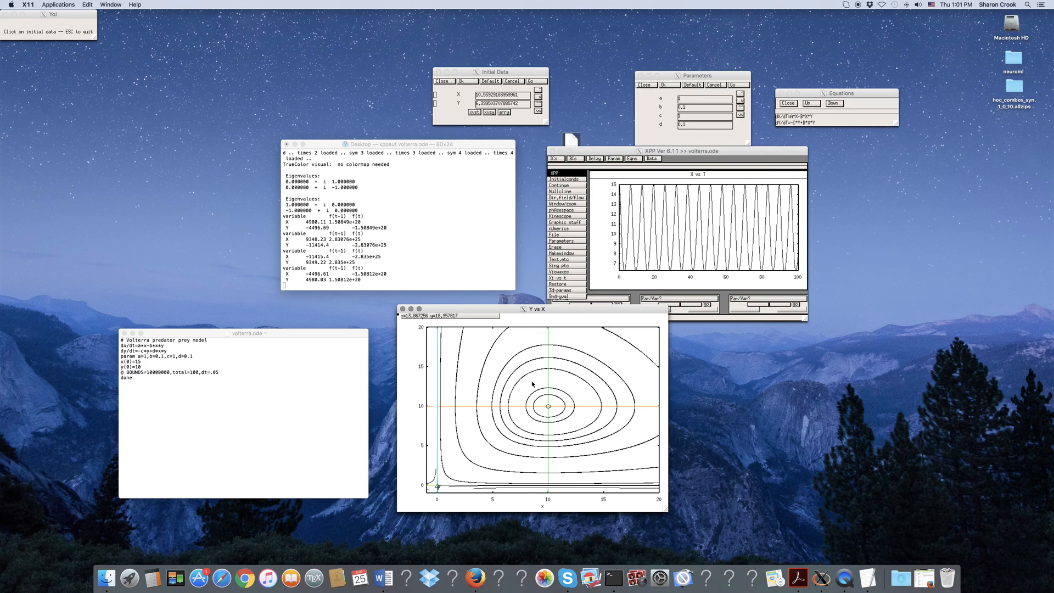
mouse_move(557, 322)
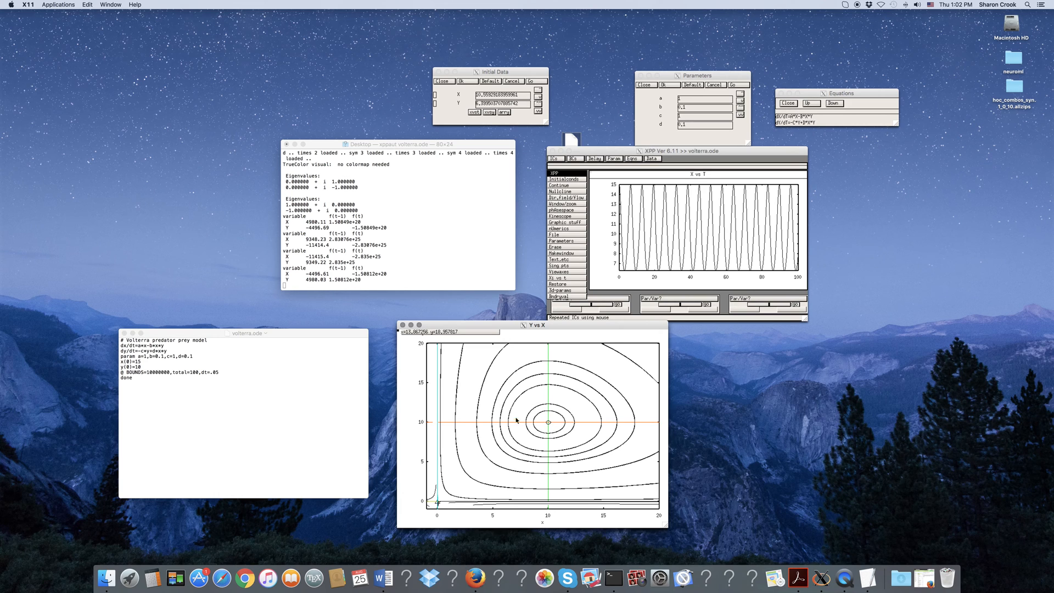
mouse_move(559, 471)
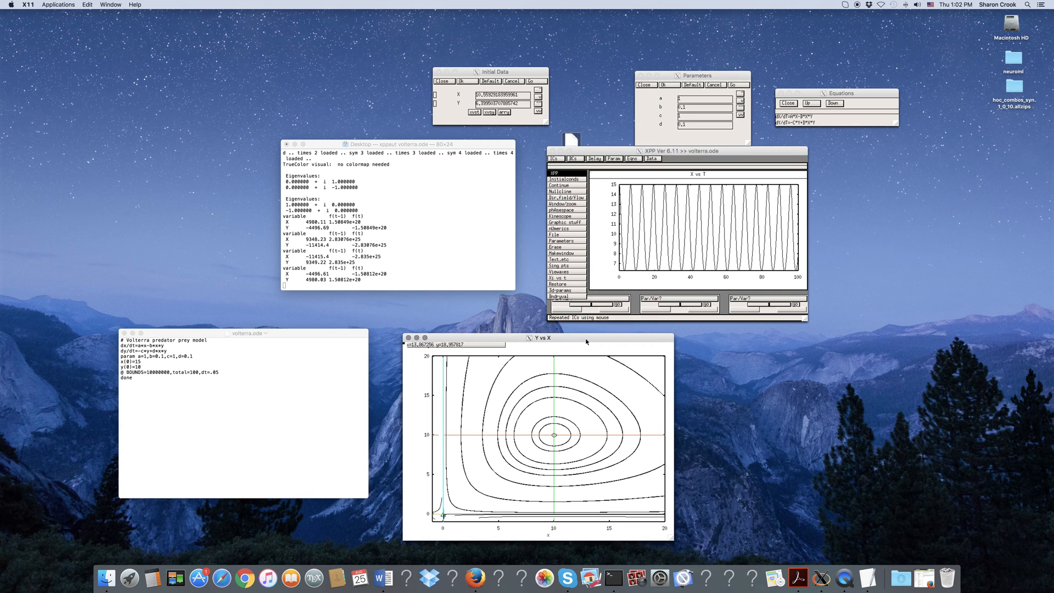
mouse_move(505, 76)
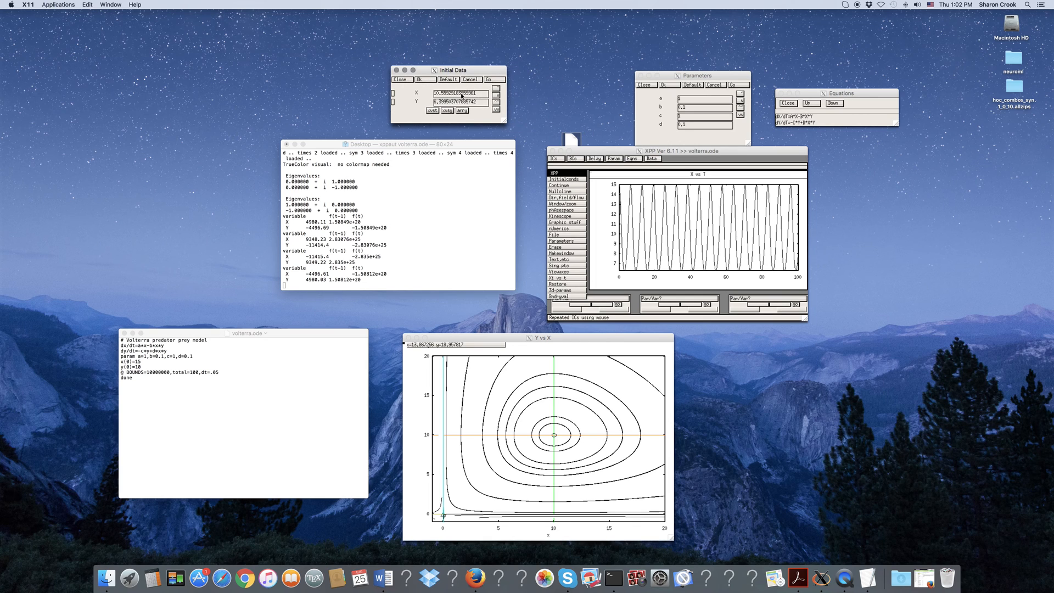
mouse_move(574, 488)
type("14")
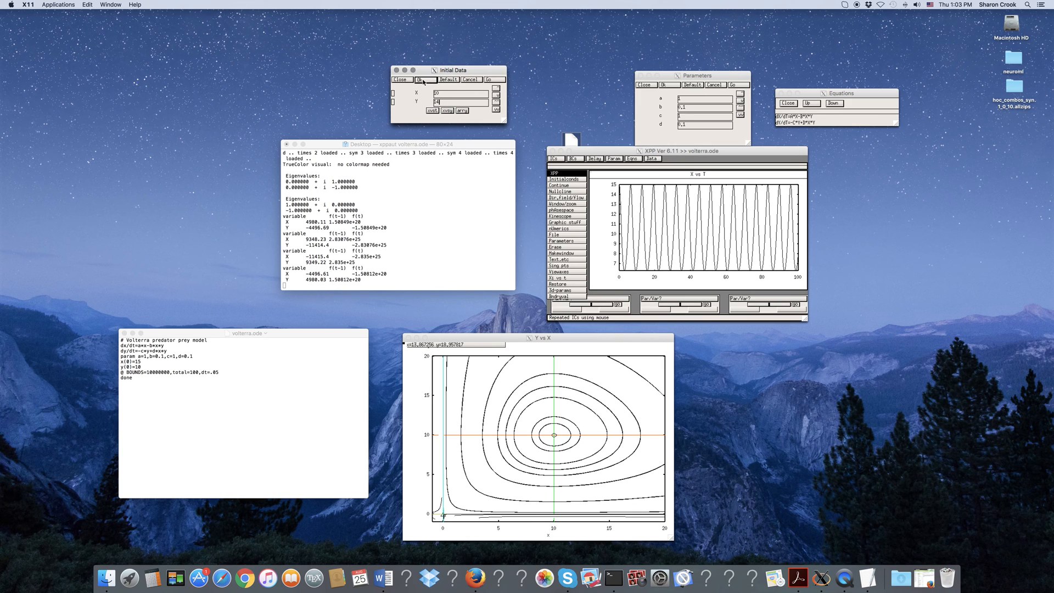
Accept the new initial values with X = 10 and erase the earlier orbits from the phase plane
left_click(562, 424)
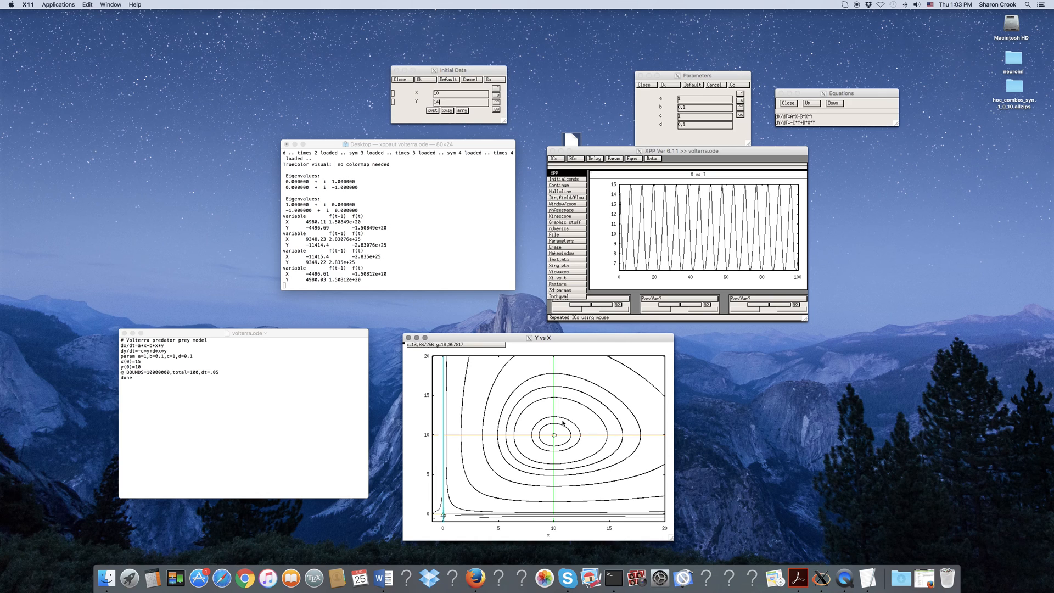
left_click(556, 247)
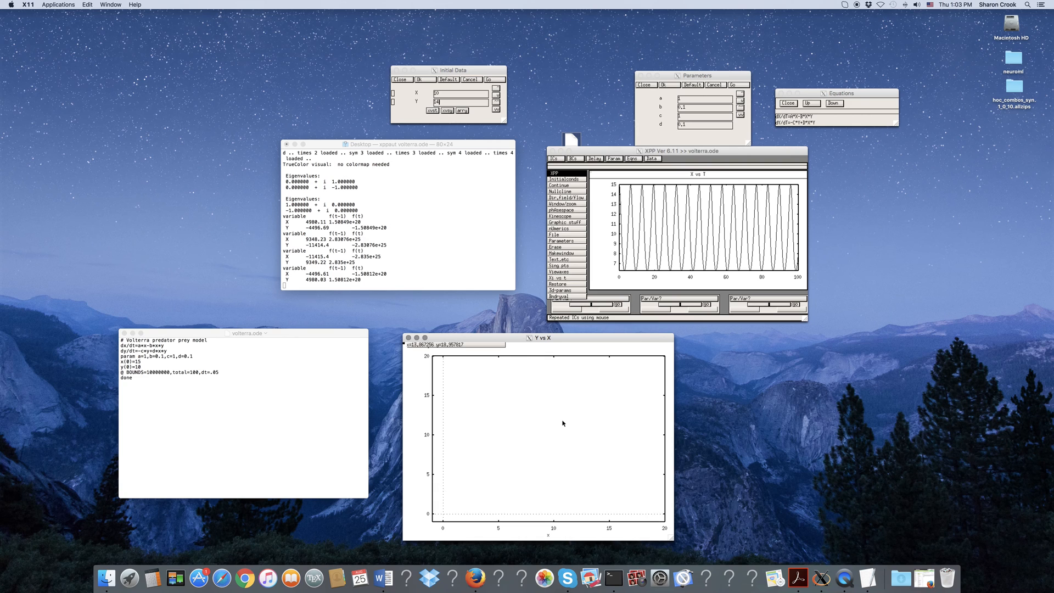
mouse_move(499, 228)
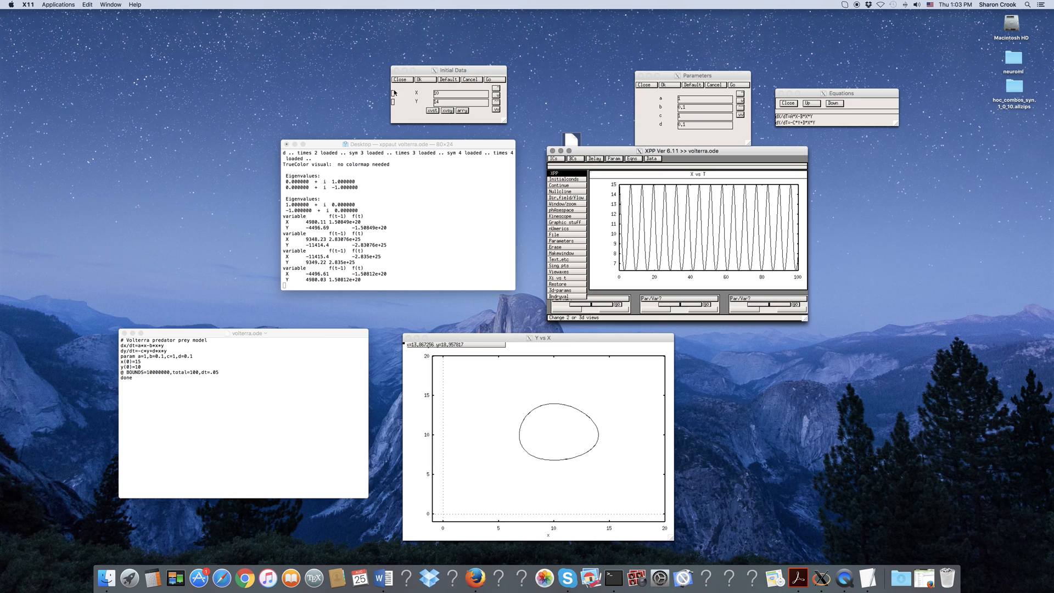
mouse_move(575, 422)
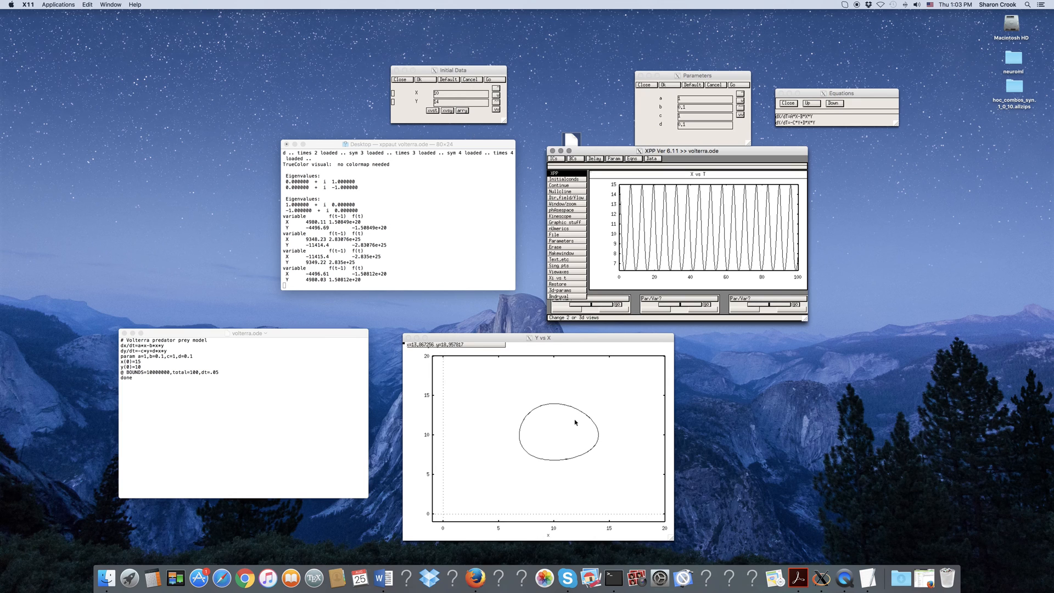
mouse_move(589, 433)
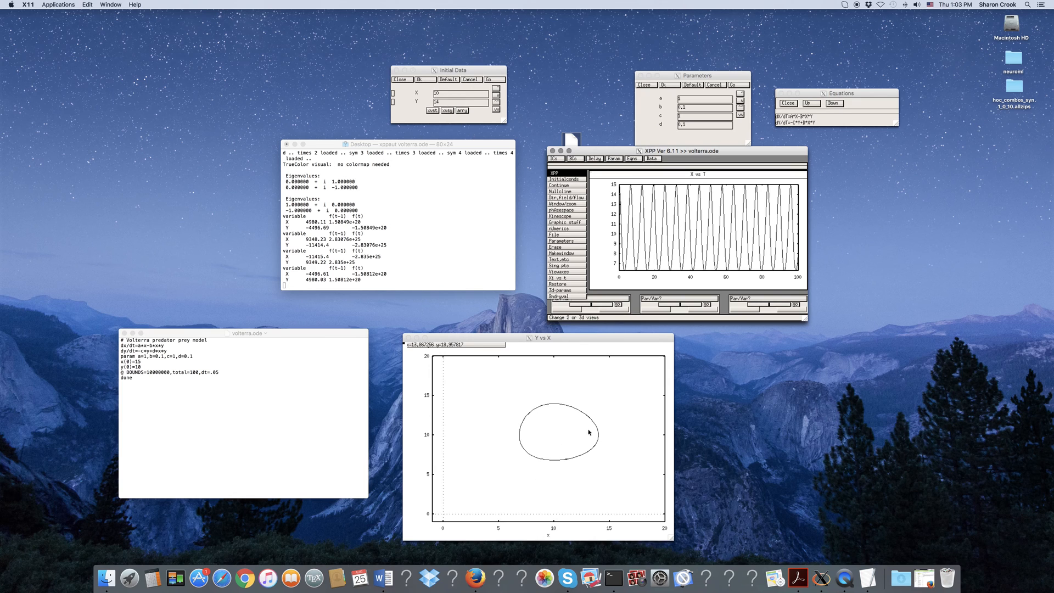
mouse_move(571, 450)
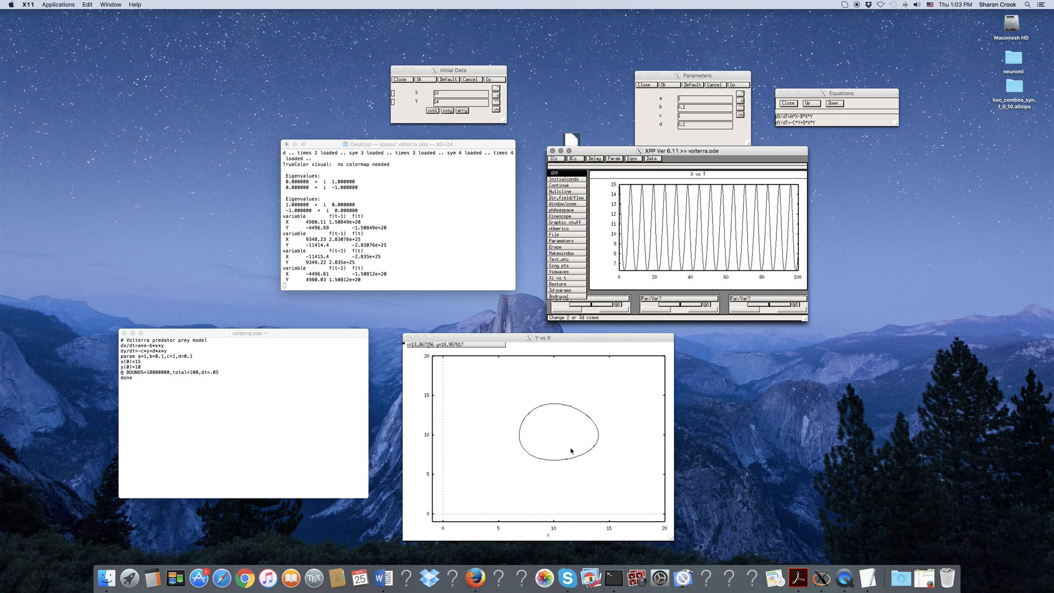
mouse_move(621, 231)
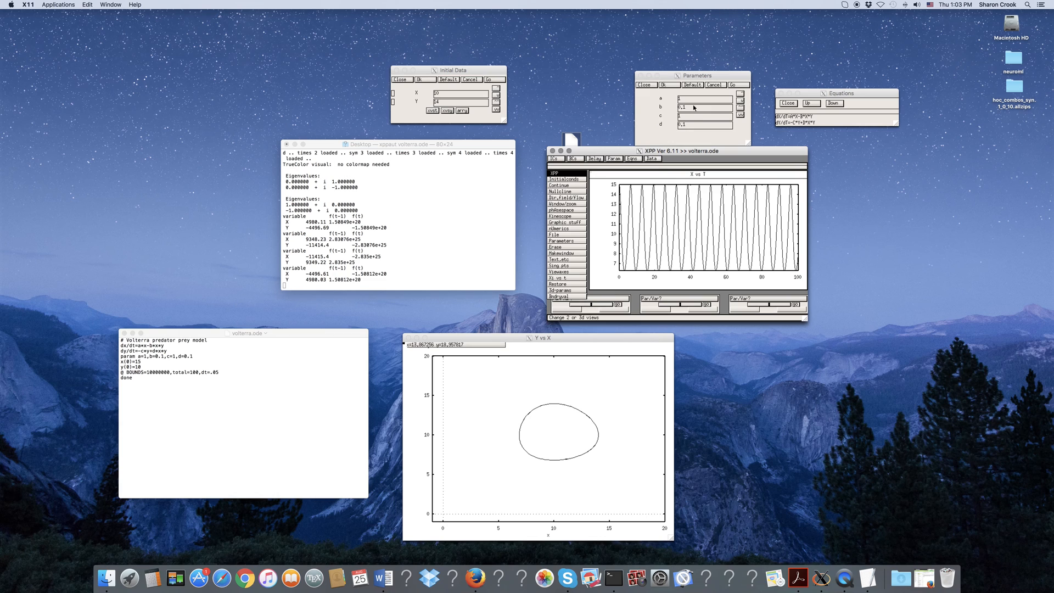
mouse_move(705, 109)
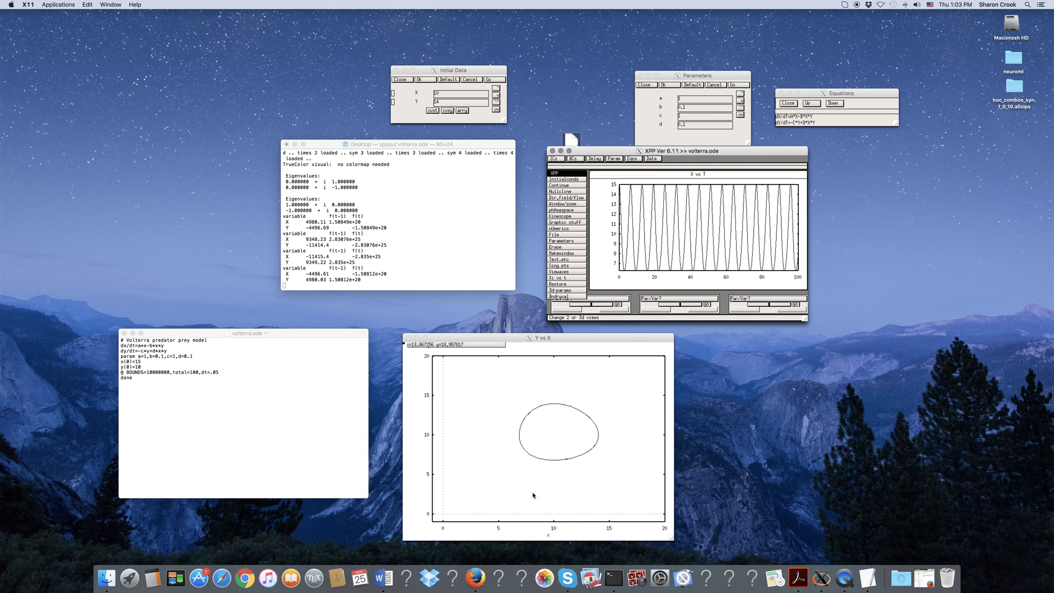
mouse_move(535, 407)
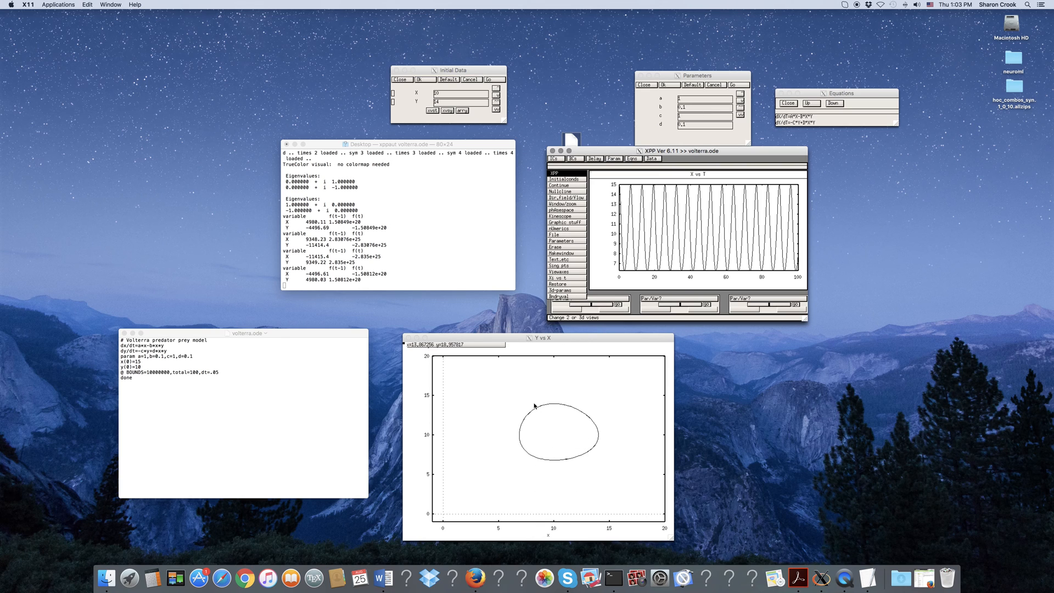
mouse_move(535, 406)
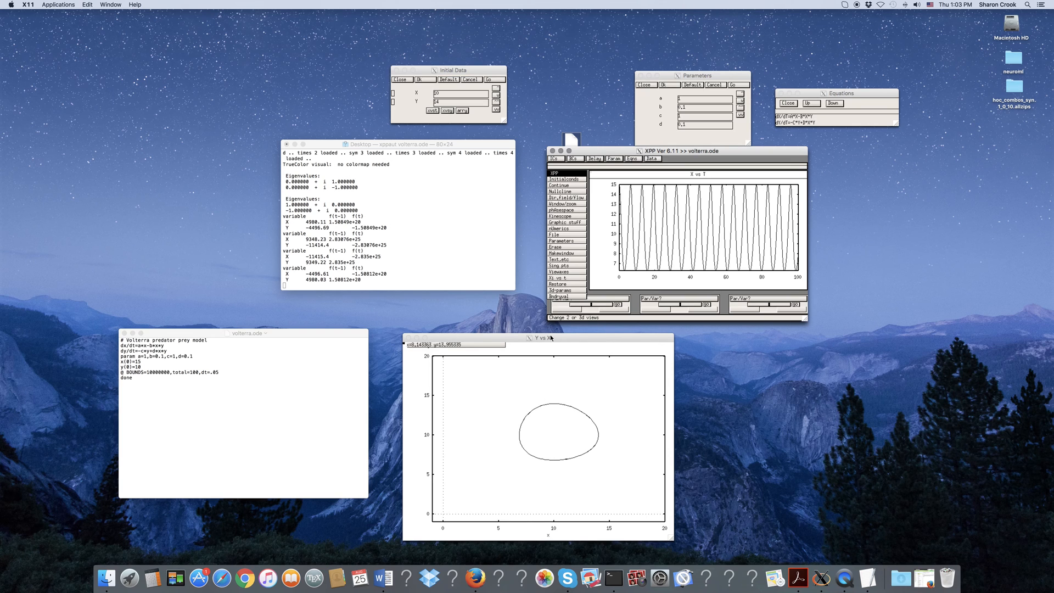
Bring the main XPP window forward and enter the numerical integration settings
left_click(559, 228)
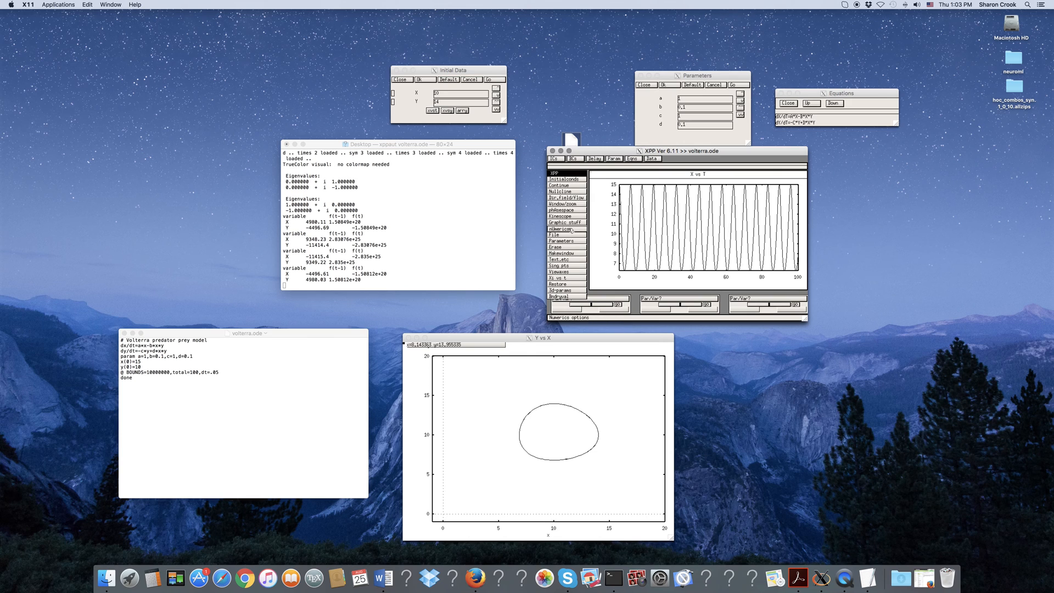
left_click(558, 230)
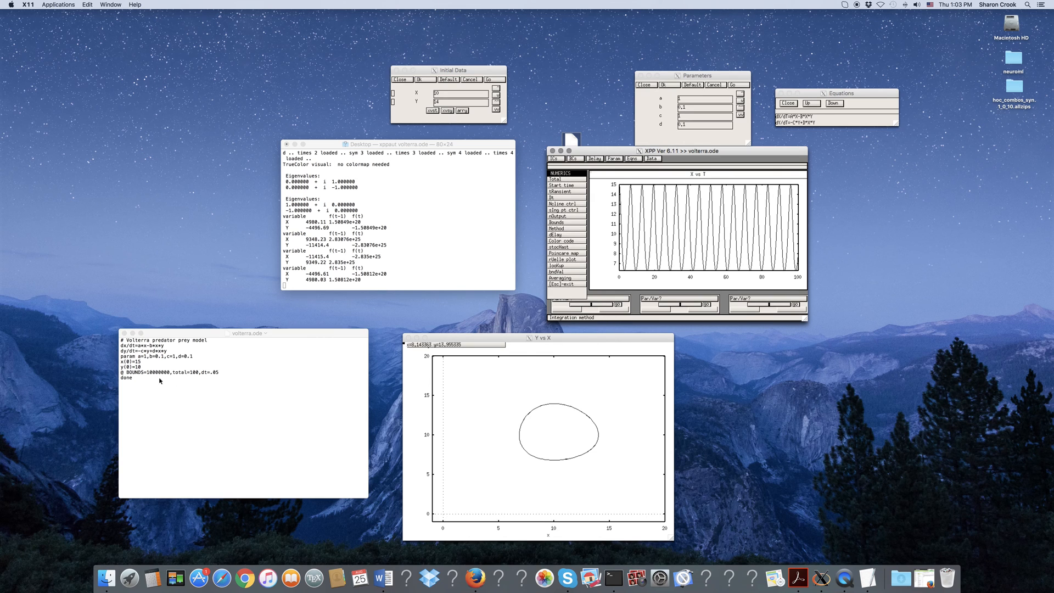
mouse_move(211, 385)
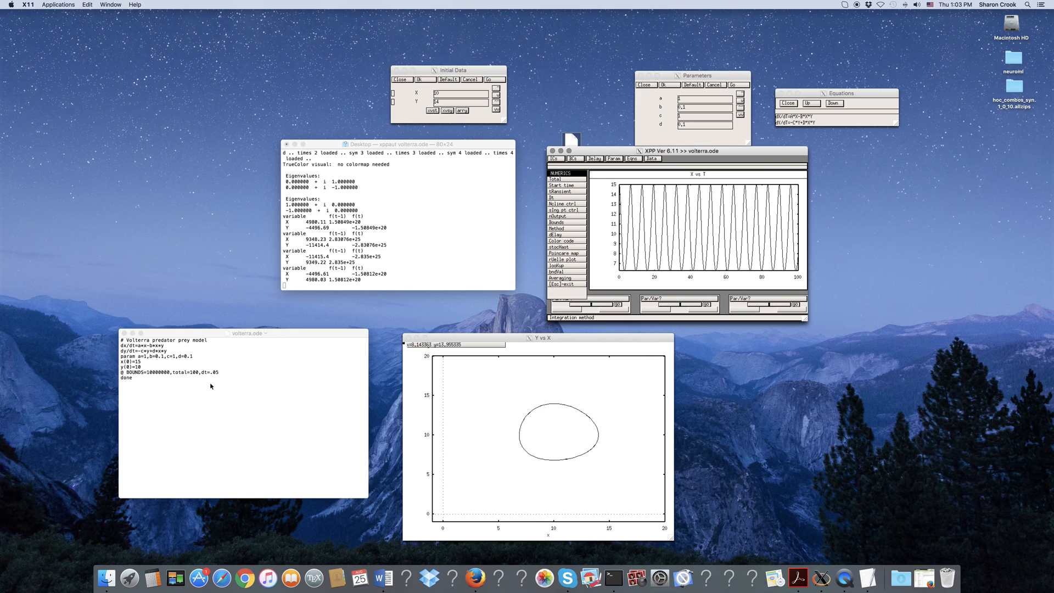
mouse_move(174, 377)
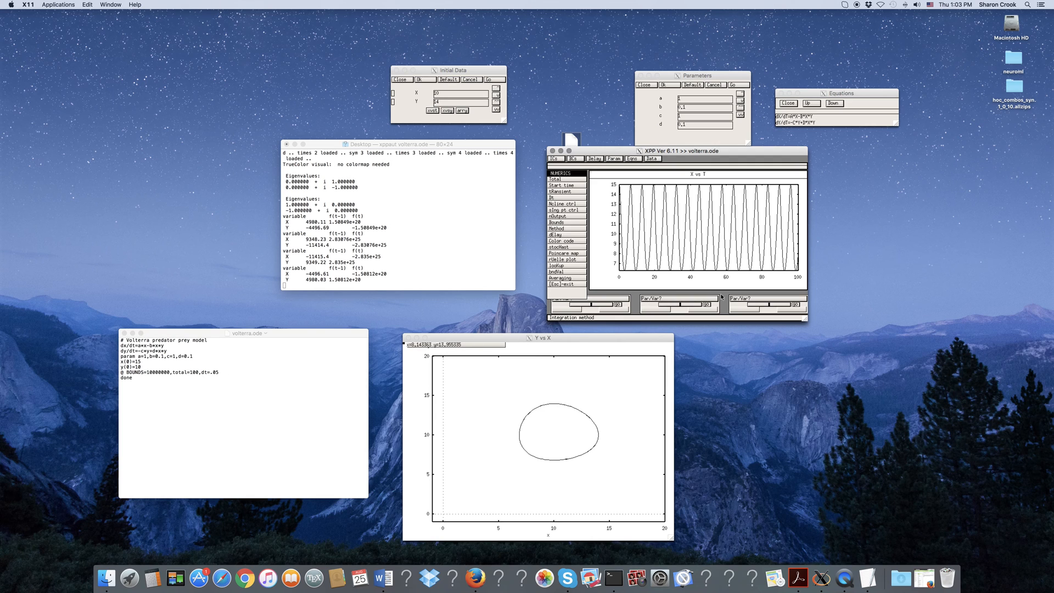
mouse_move(800, 274)
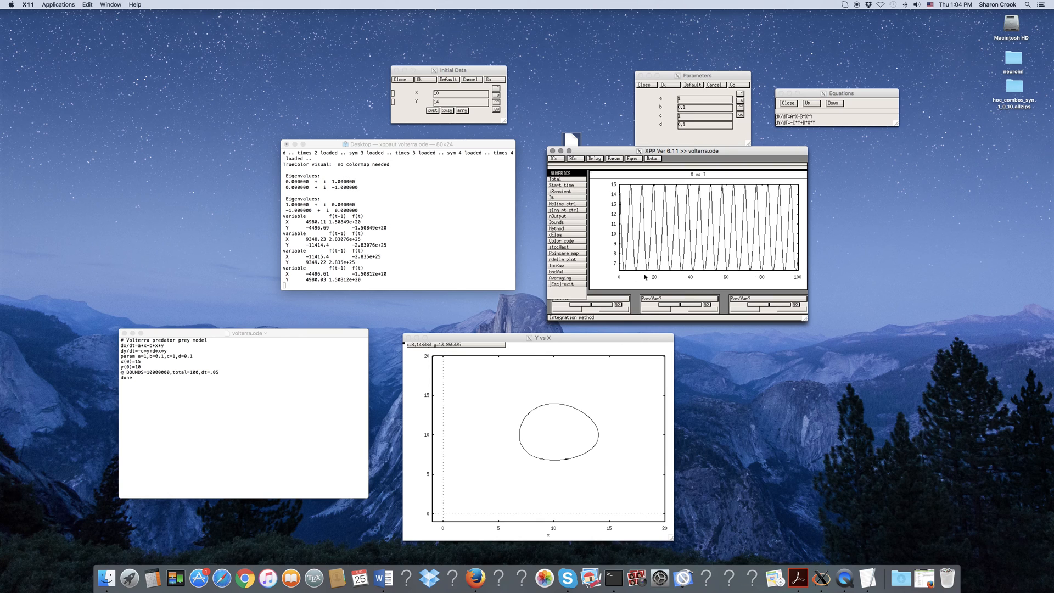
mouse_move(643, 278)
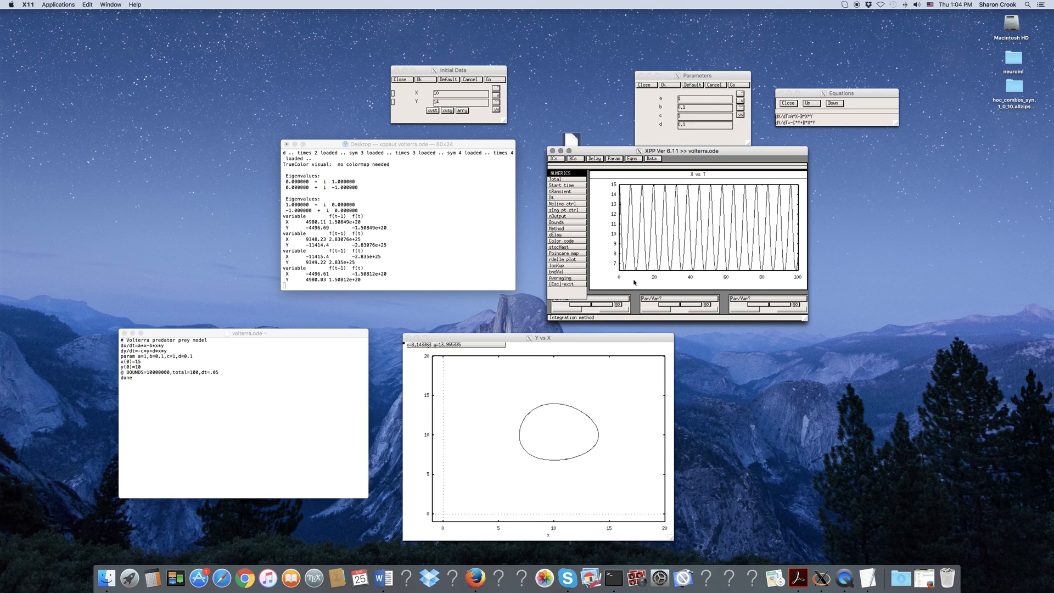
mouse_move(801, 280)
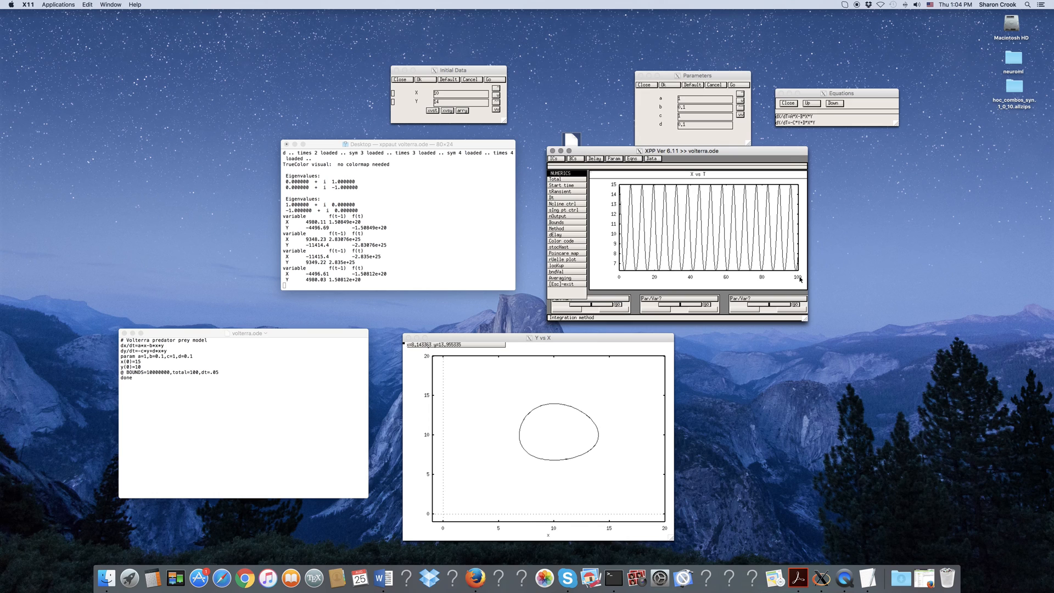
mouse_move(602, 196)
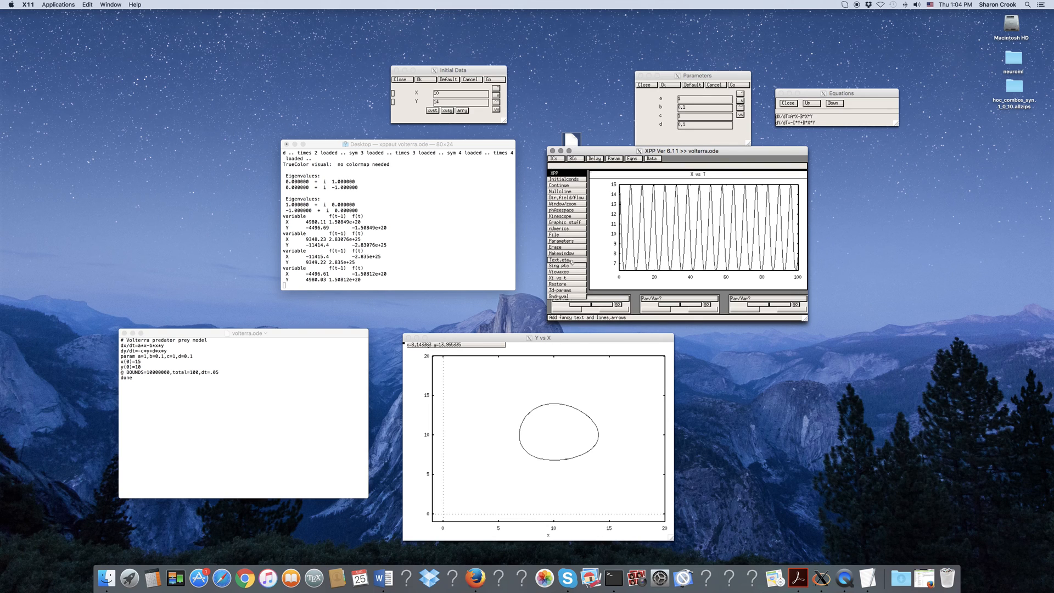
Rerun the integration, erase the old curves, and redraw X vs T from t = 0 to 200
left_click(564, 258)
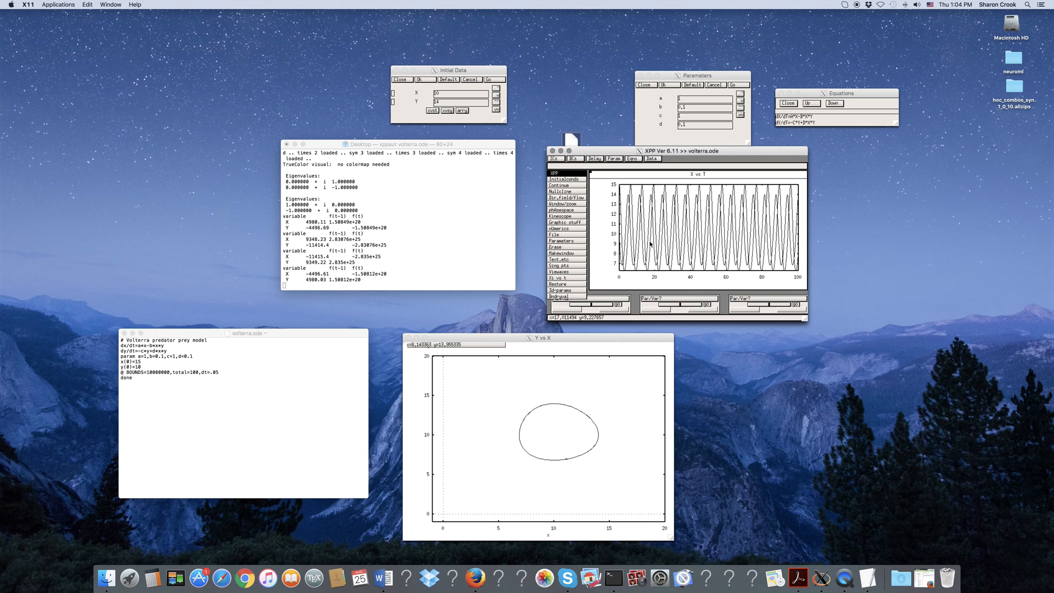
left_click(557, 247)
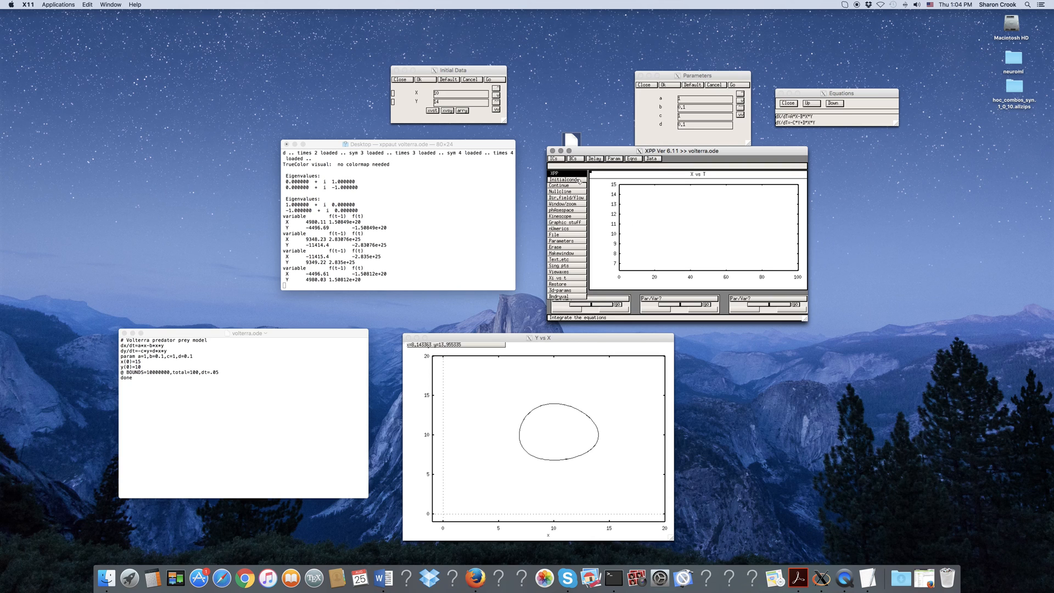
left_click(558, 179)
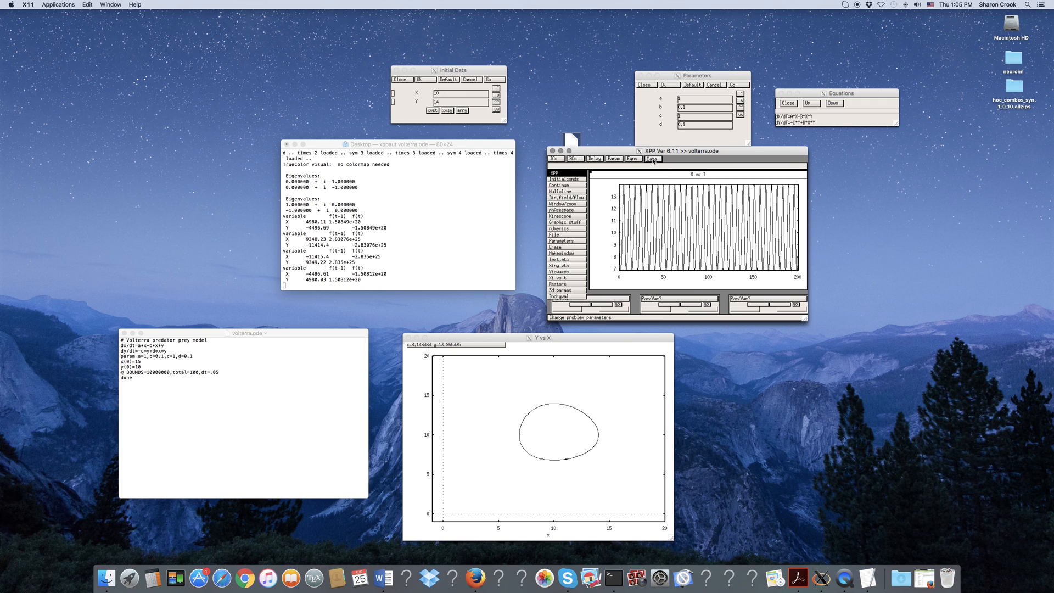
Write the time, X and Y values from the Data Viewer to test.dat on the Desktop and check it
left_click(653, 158)
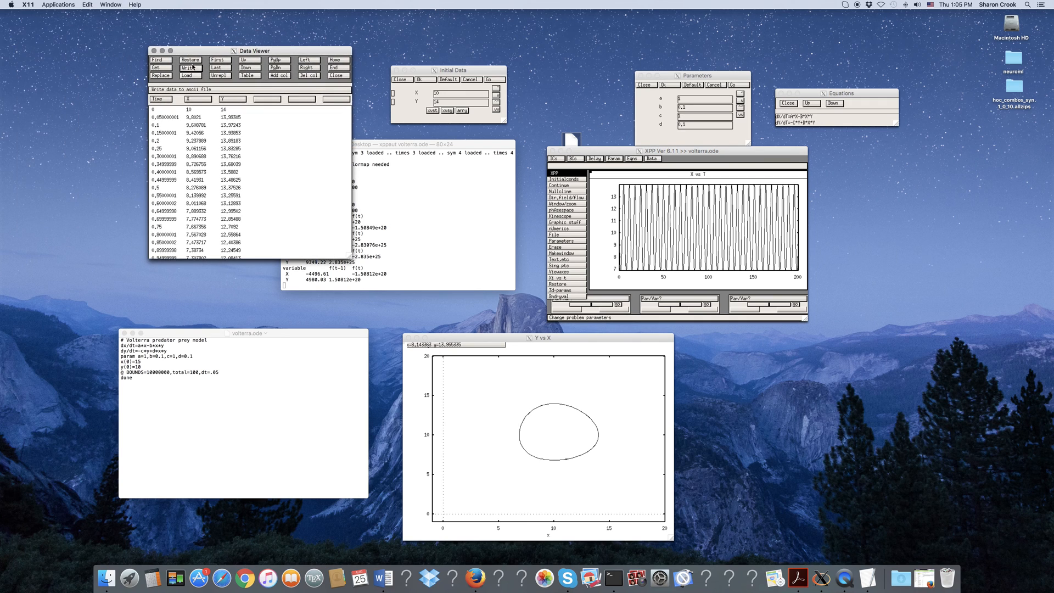
left_click(190, 68)
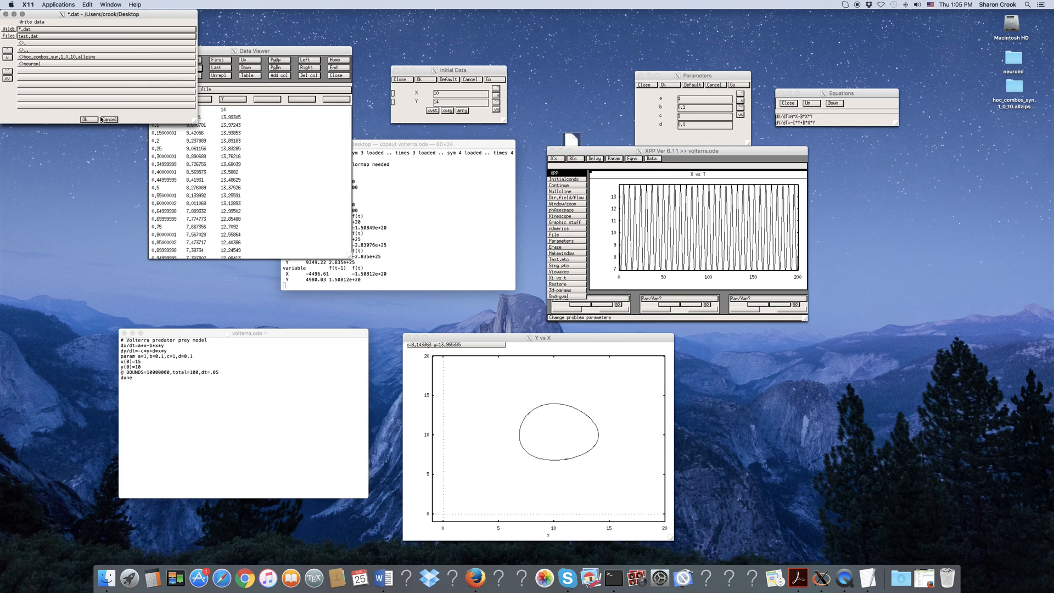
left_click(87, 120)
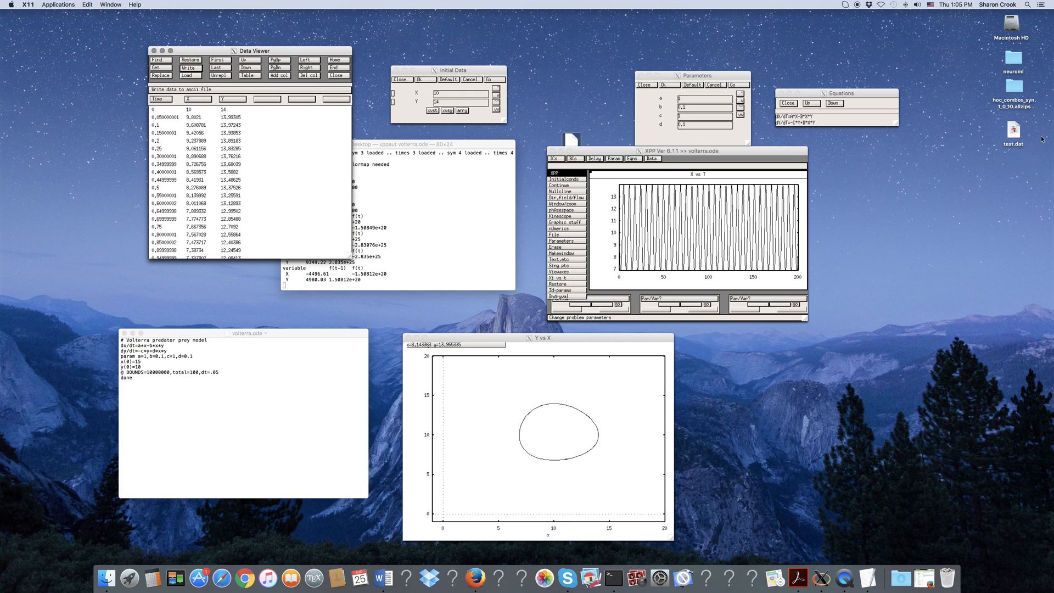
left_click(842, 170)
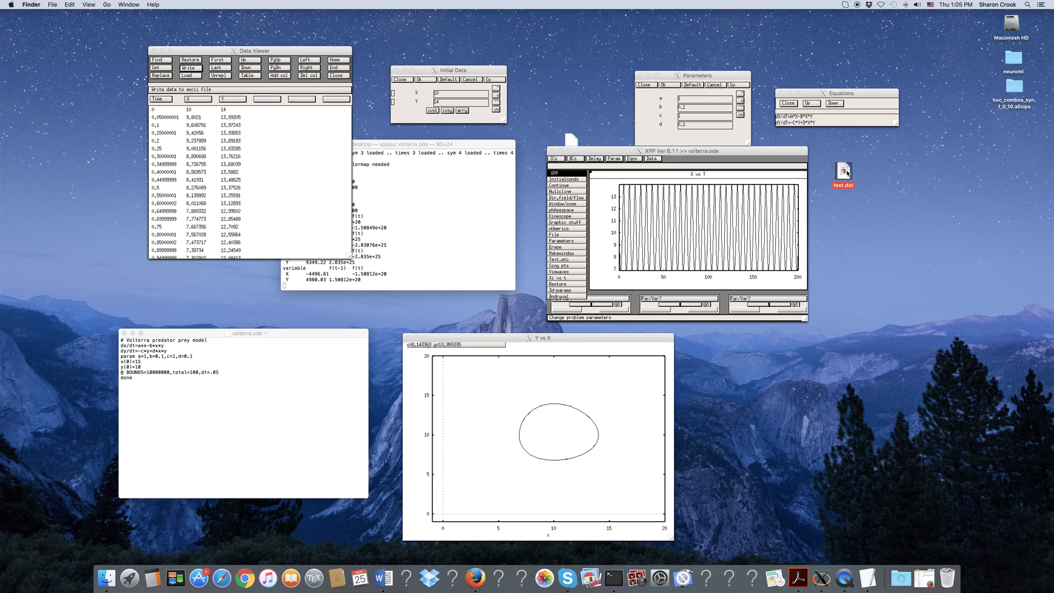
left_click(397, 144)
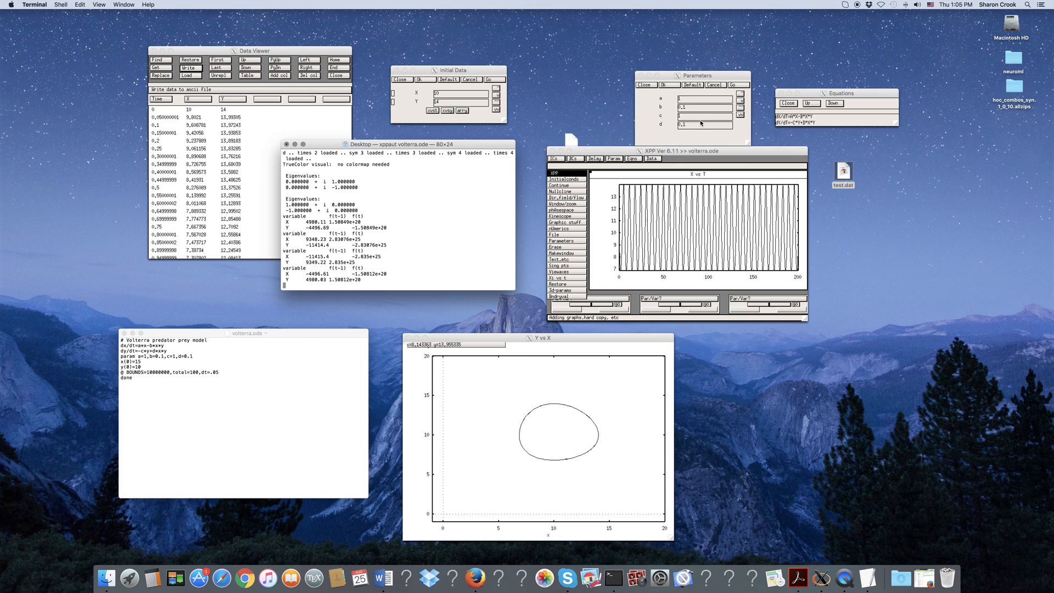
mouse_move(686, 131)
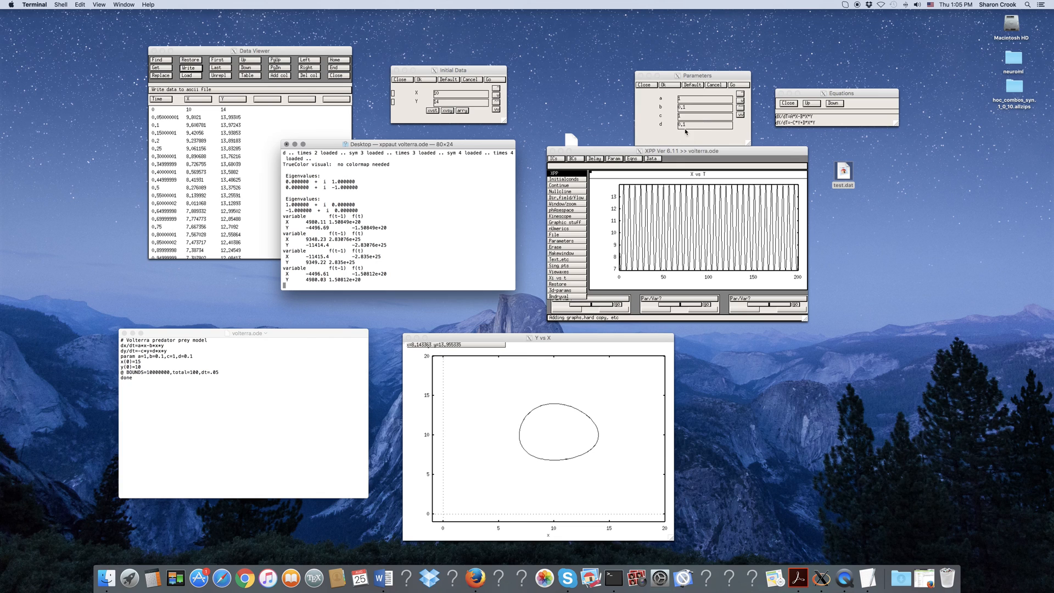
mouse_move(601, 227)
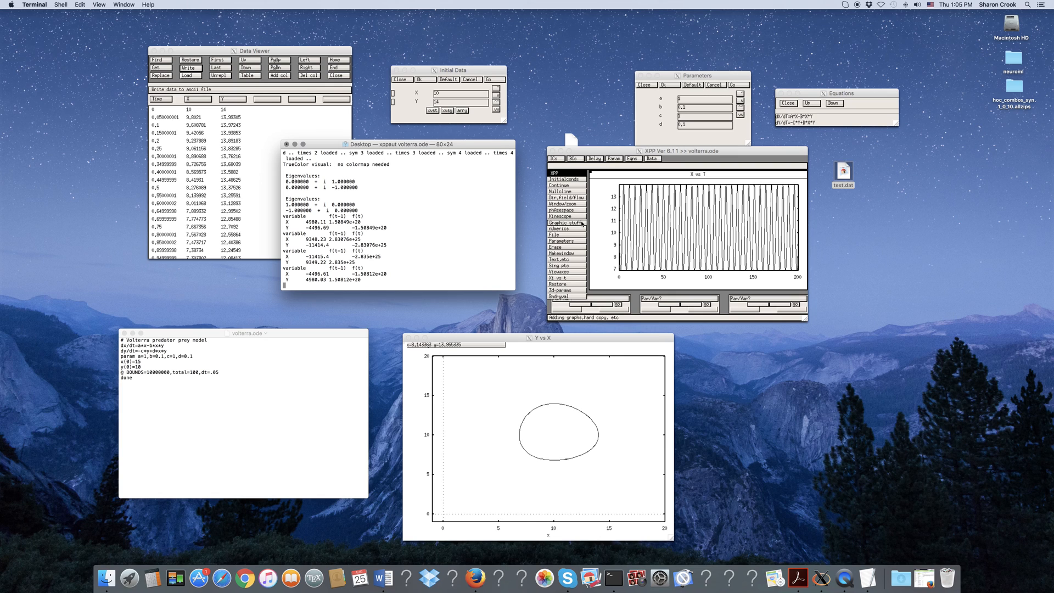
Save the current settings via File > Save info as volterra.ode.set and select it on the Desktop
left_click(556, 235)
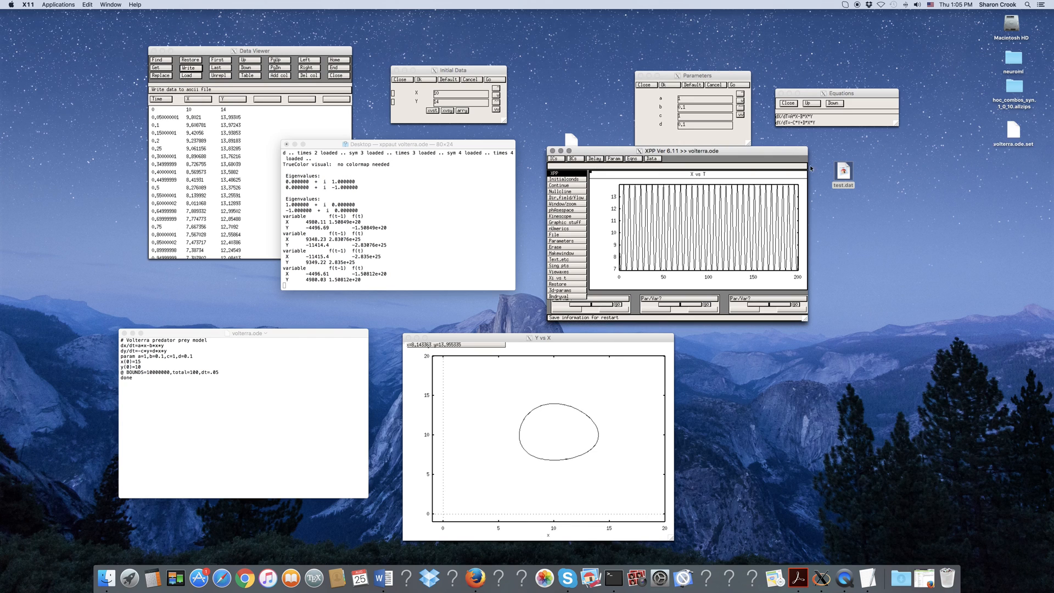
mouse_move(959, 169)
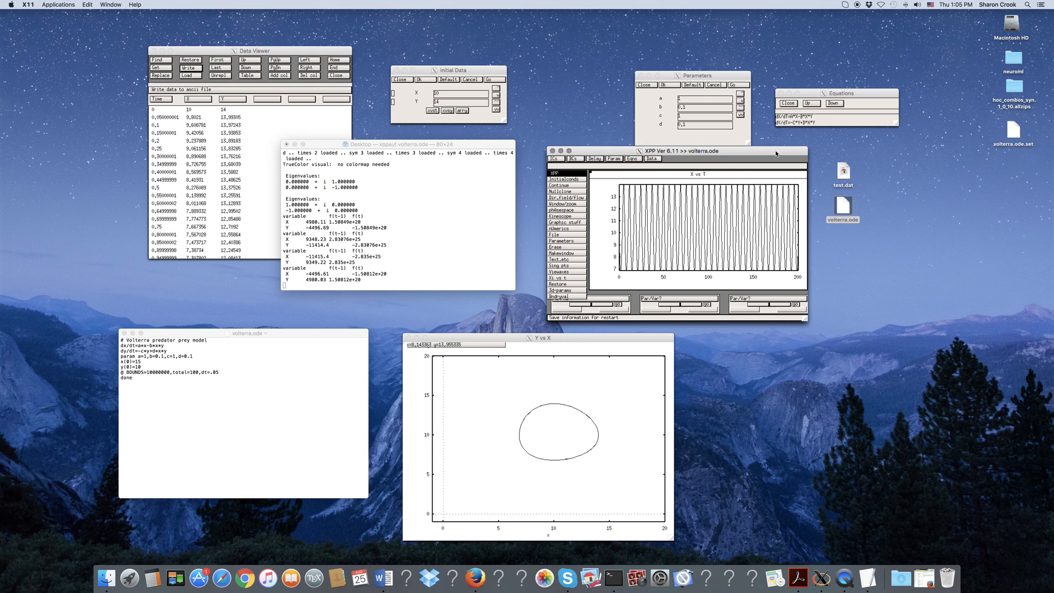
left_click(842, 237)
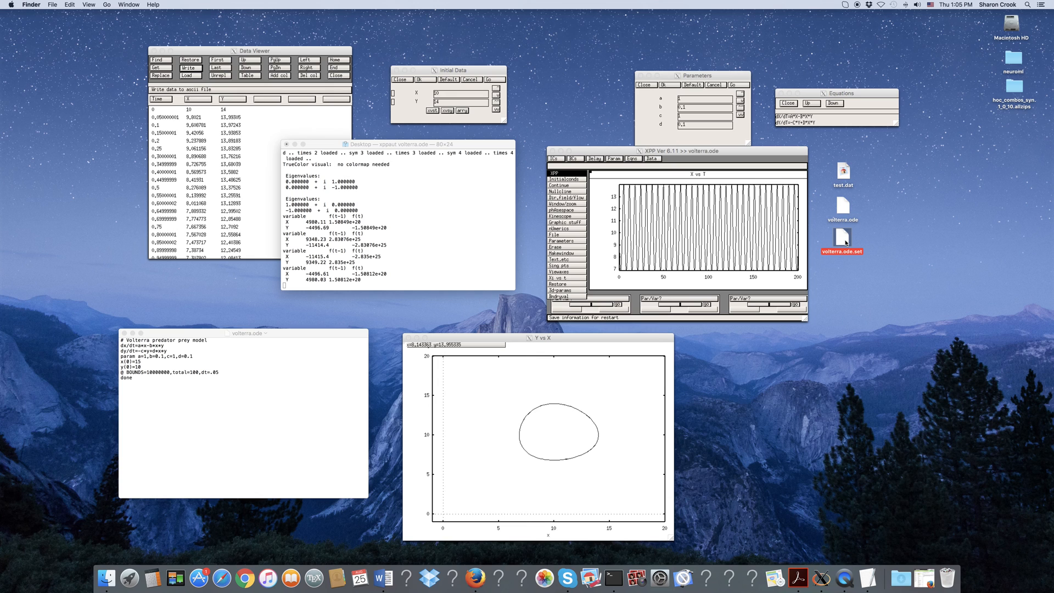
double_click(842, 241)
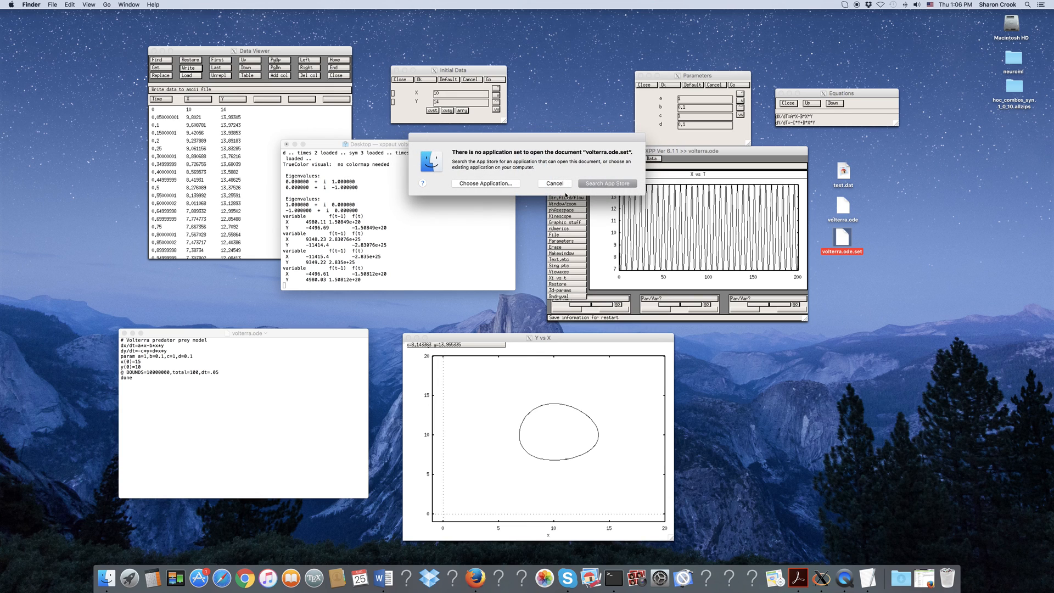
left_click(556, 184)
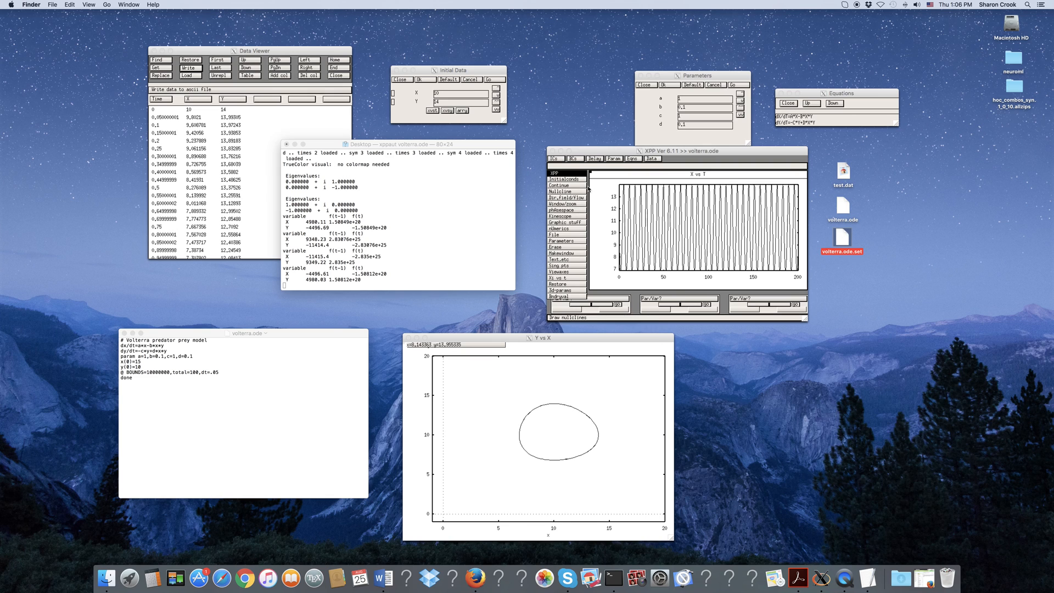
Enter the File menu, back out, then re-enter it to reach the Quit command
left_click(554, 235)
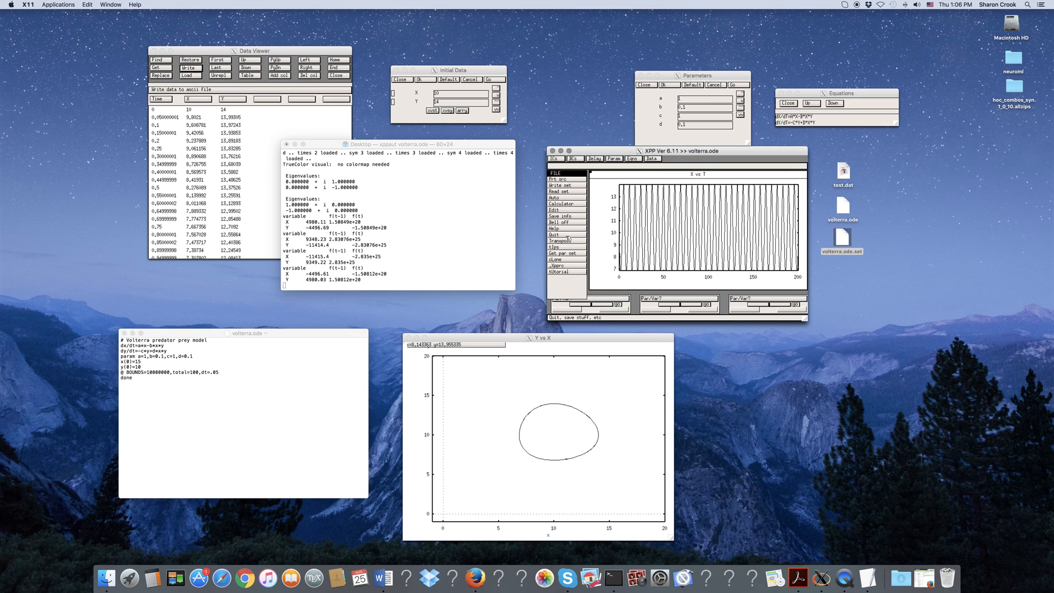
mouse_move(559, 185)
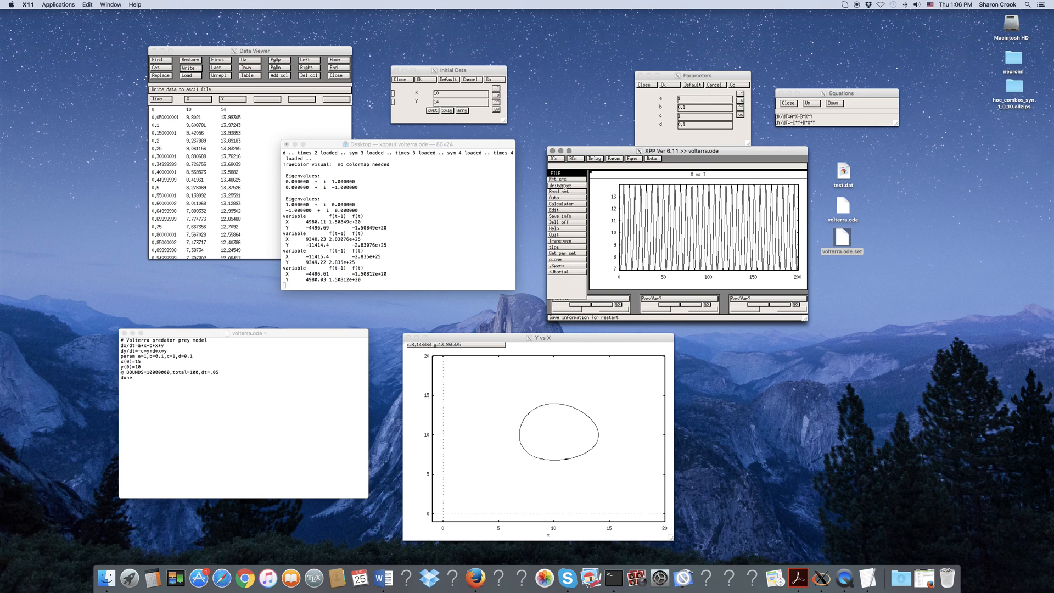
left_click(559, 191)
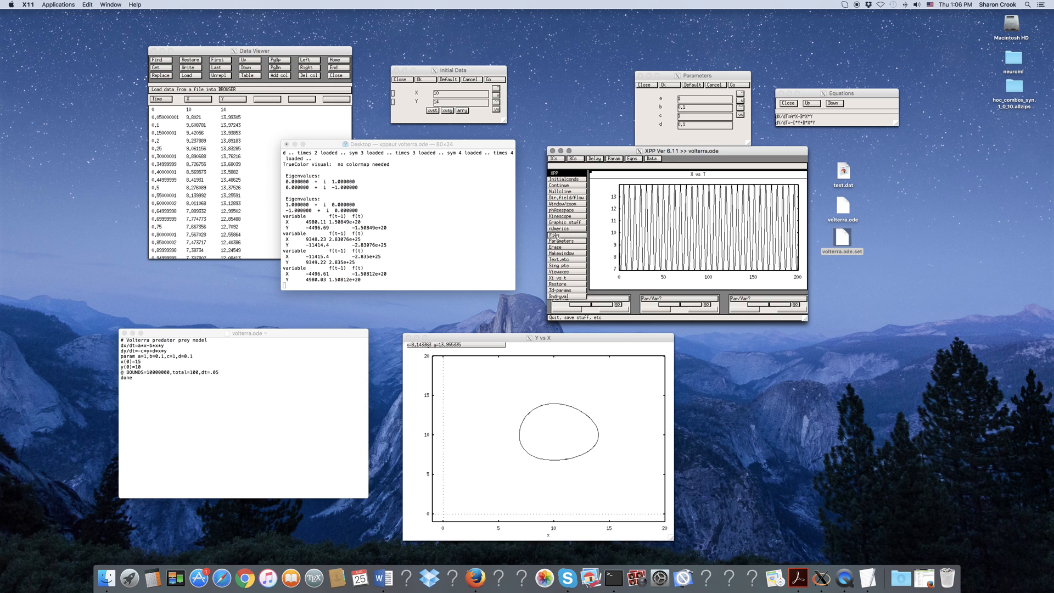
left_click(558, 177)
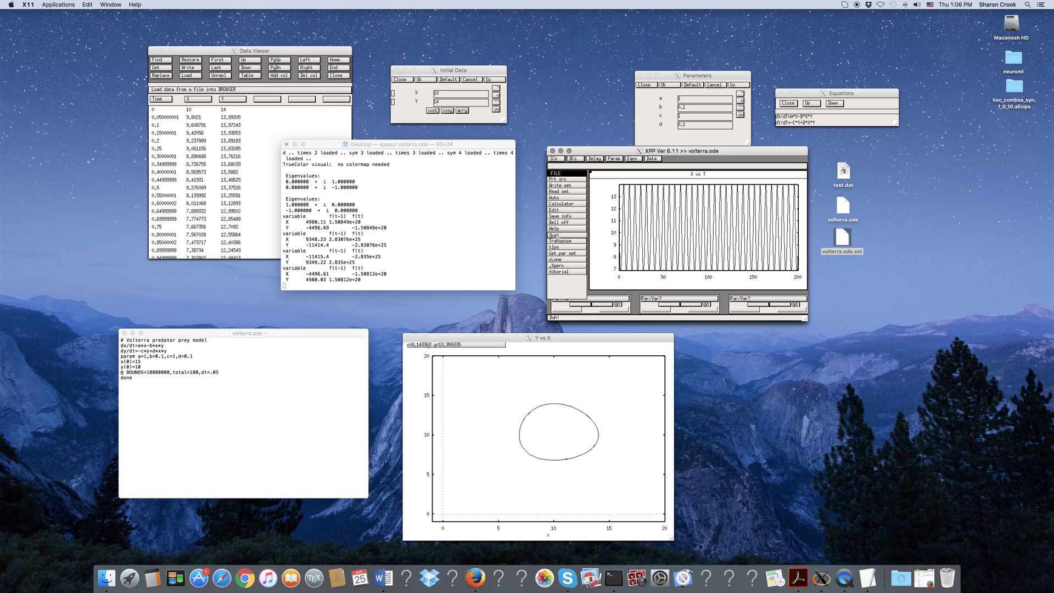